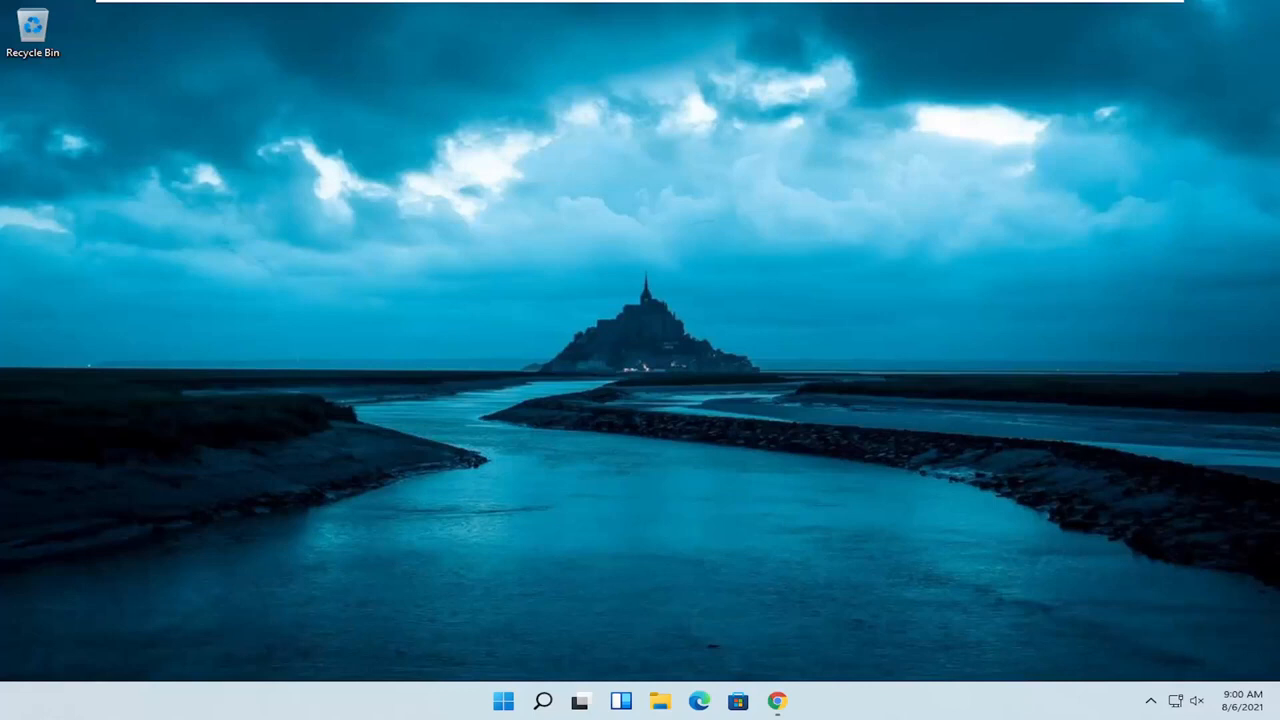
- Search Windows for 'msconfig' to bring up System Configuration as the best match
left_click(544, 700)
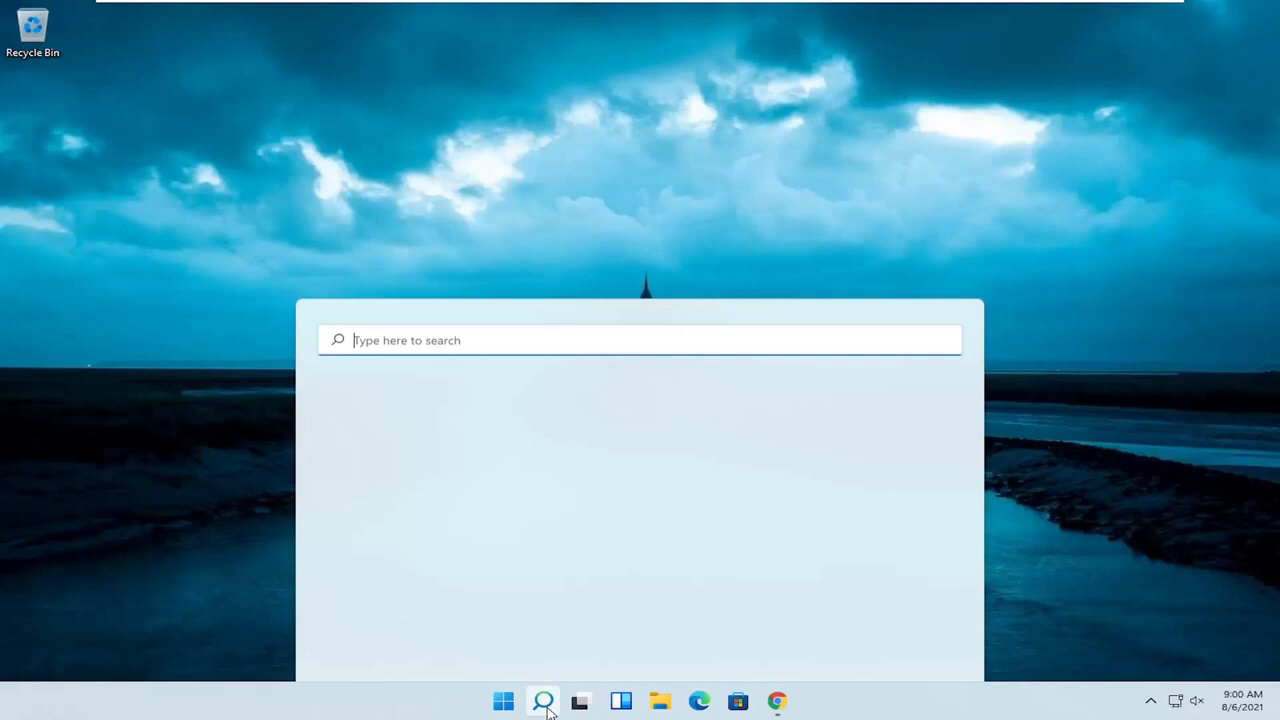
type("m")
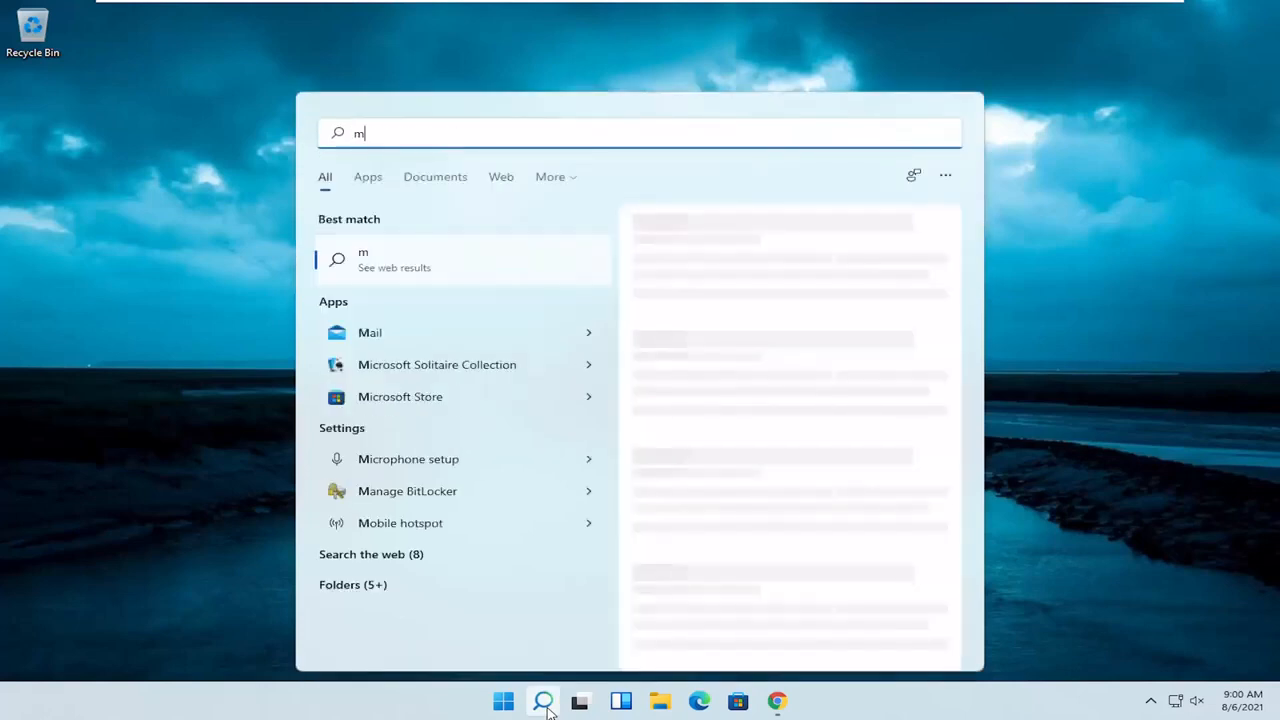
type("sconfig")
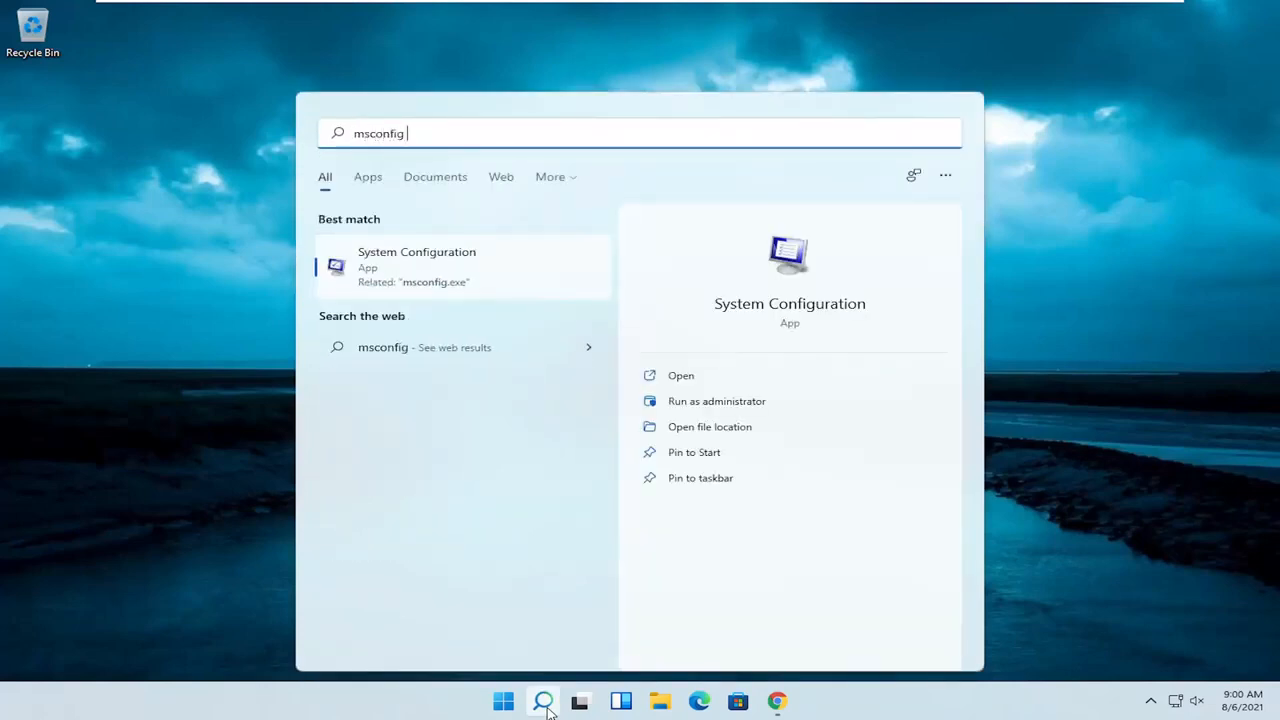
mouse_move(508, 284)
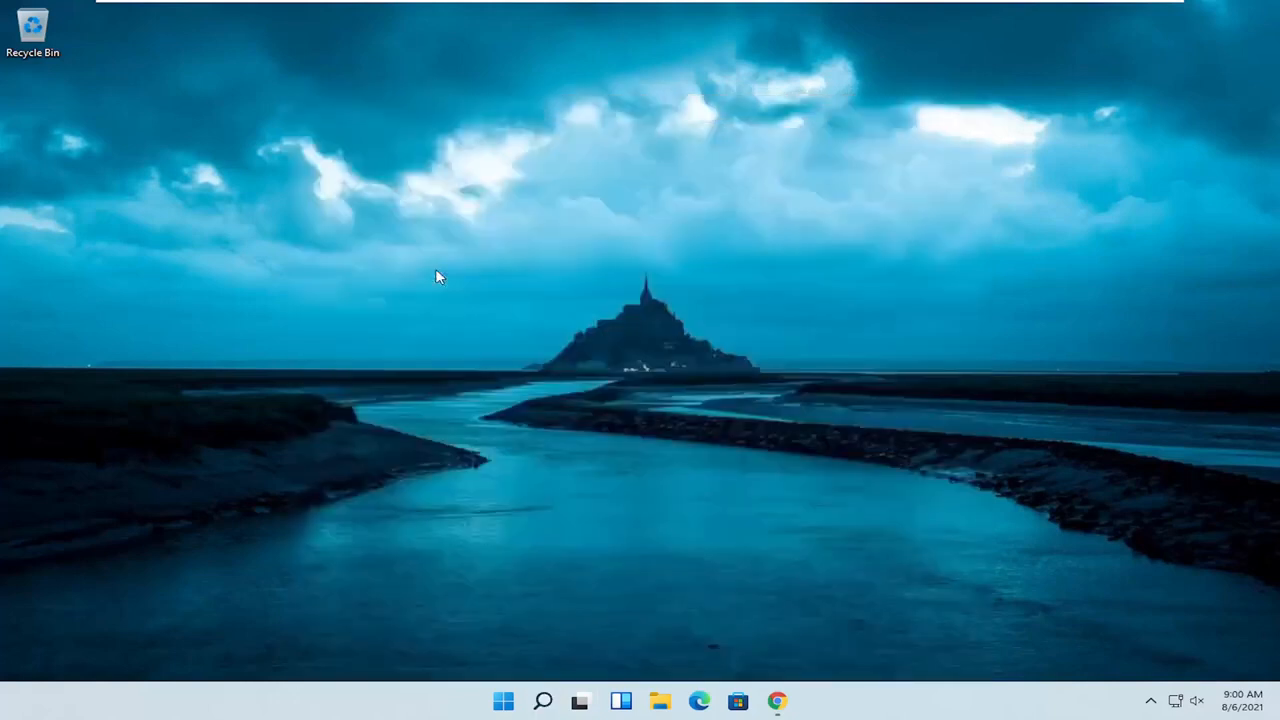
- Bring up the advanced boot options from System Configuration's Boot settings
left_click(796, 700)
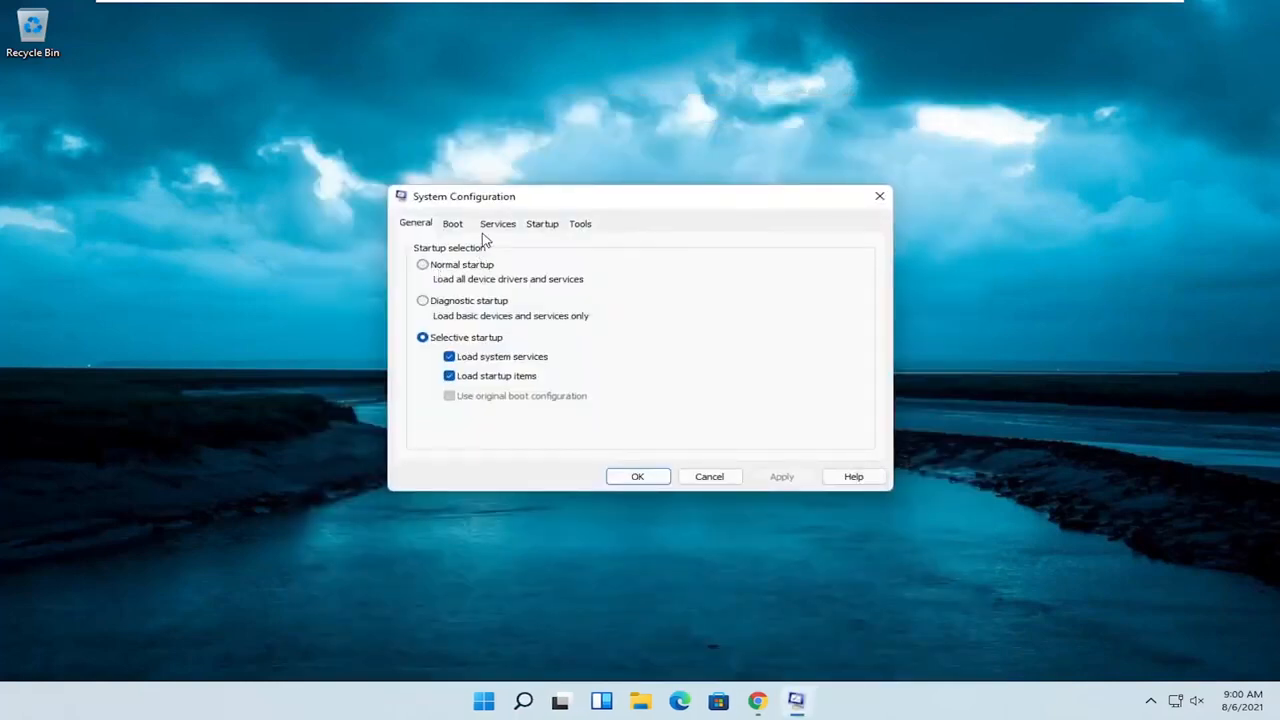
left_click(452, 224)
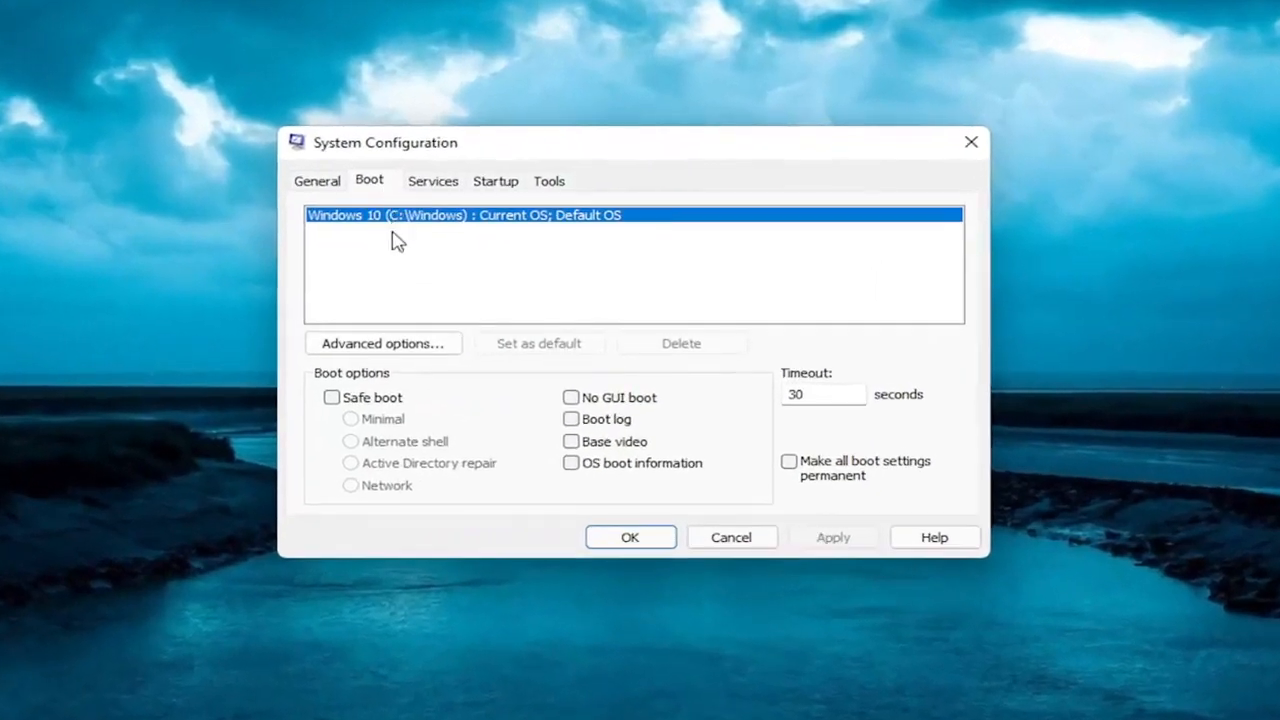
mouse_move(384, 344)
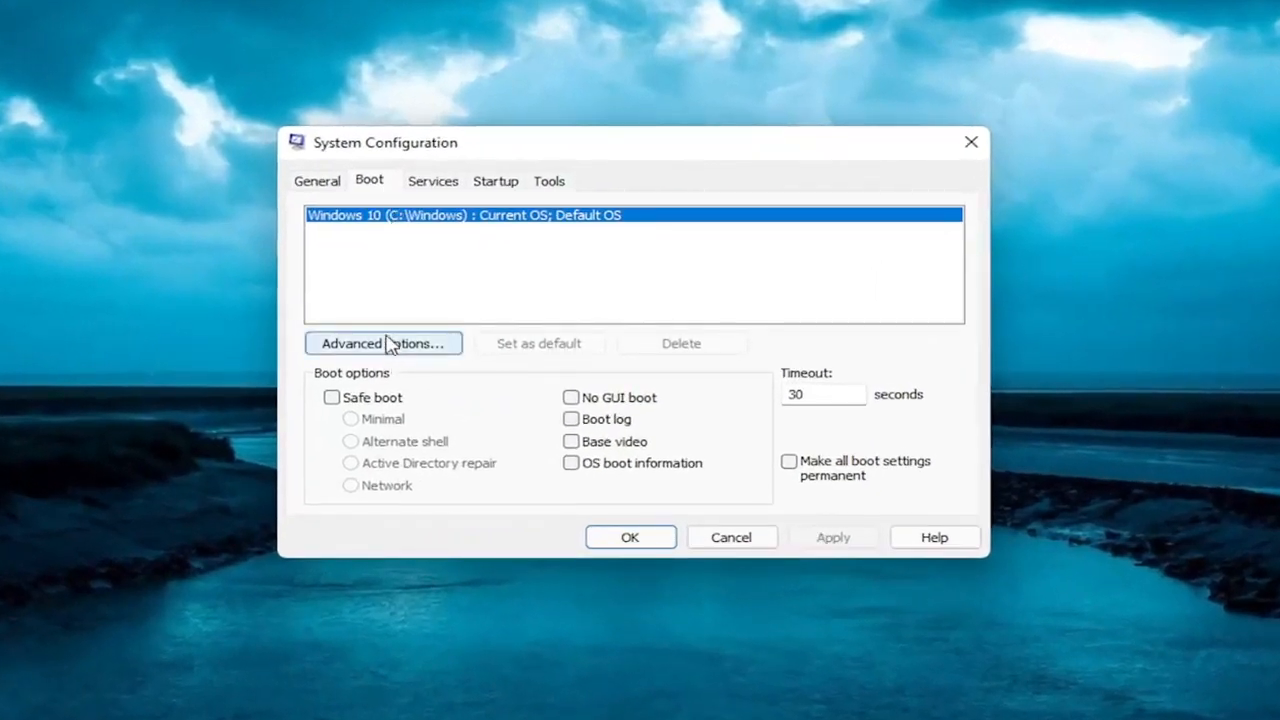
left_click(384, 344)
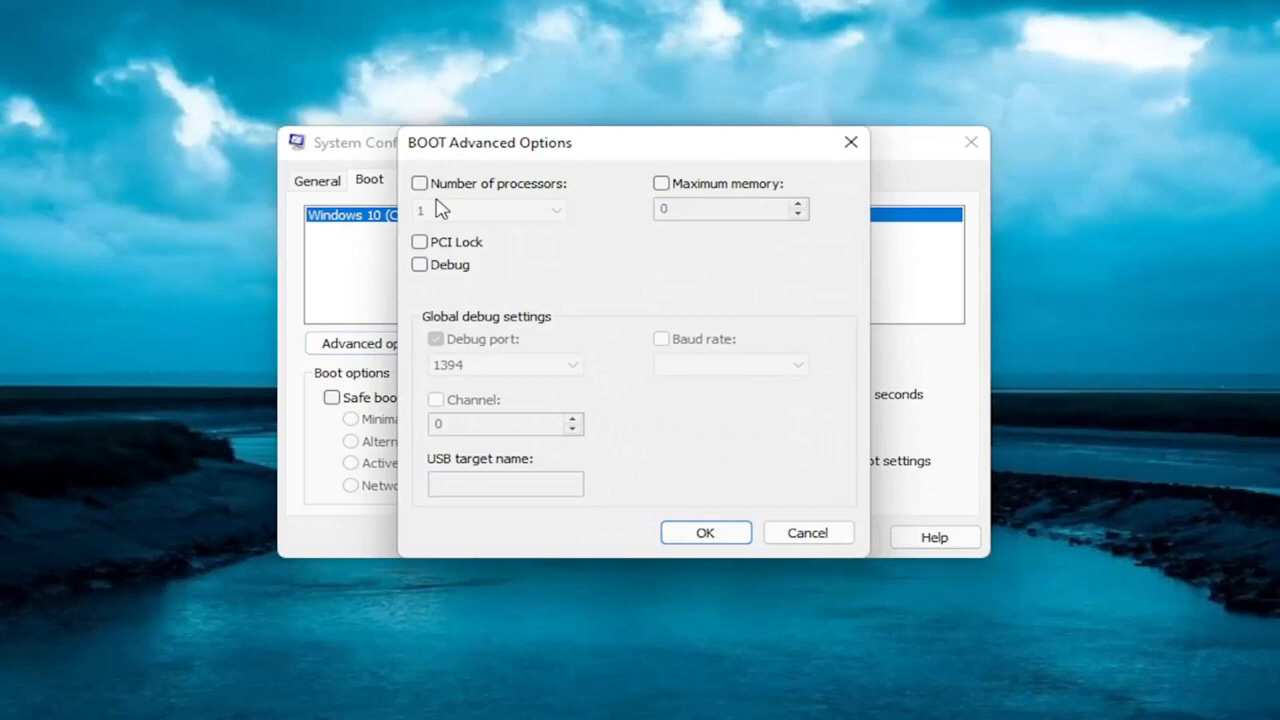
- Limit boot to 2 processors and enable the 4096 MB maximum memory limit
left_click(420, 184)
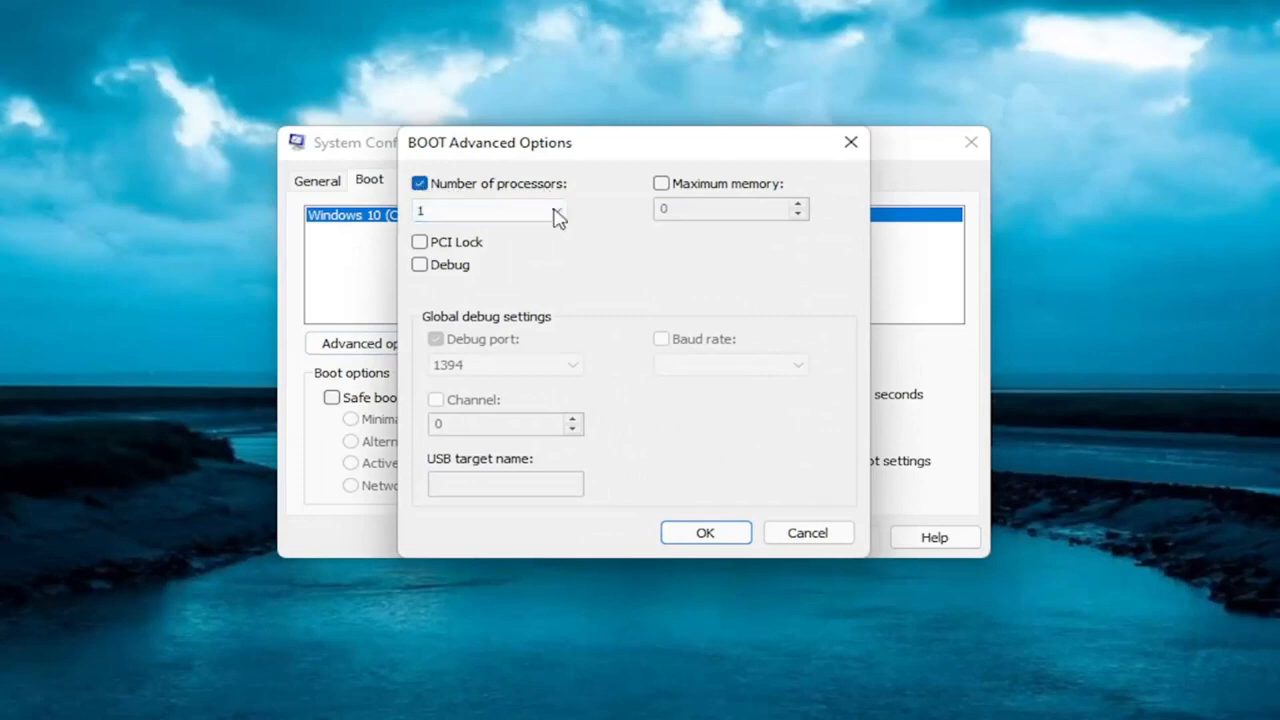
left_click(558, 210)
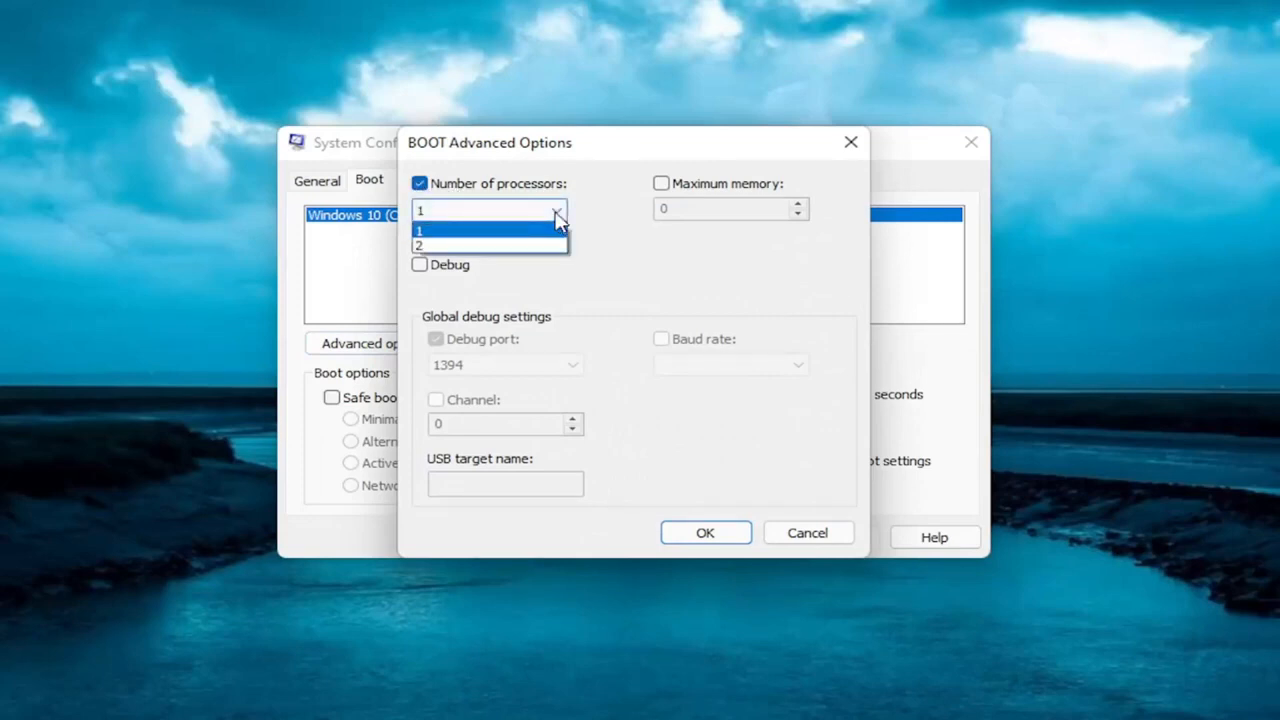
left_click(448, 244)
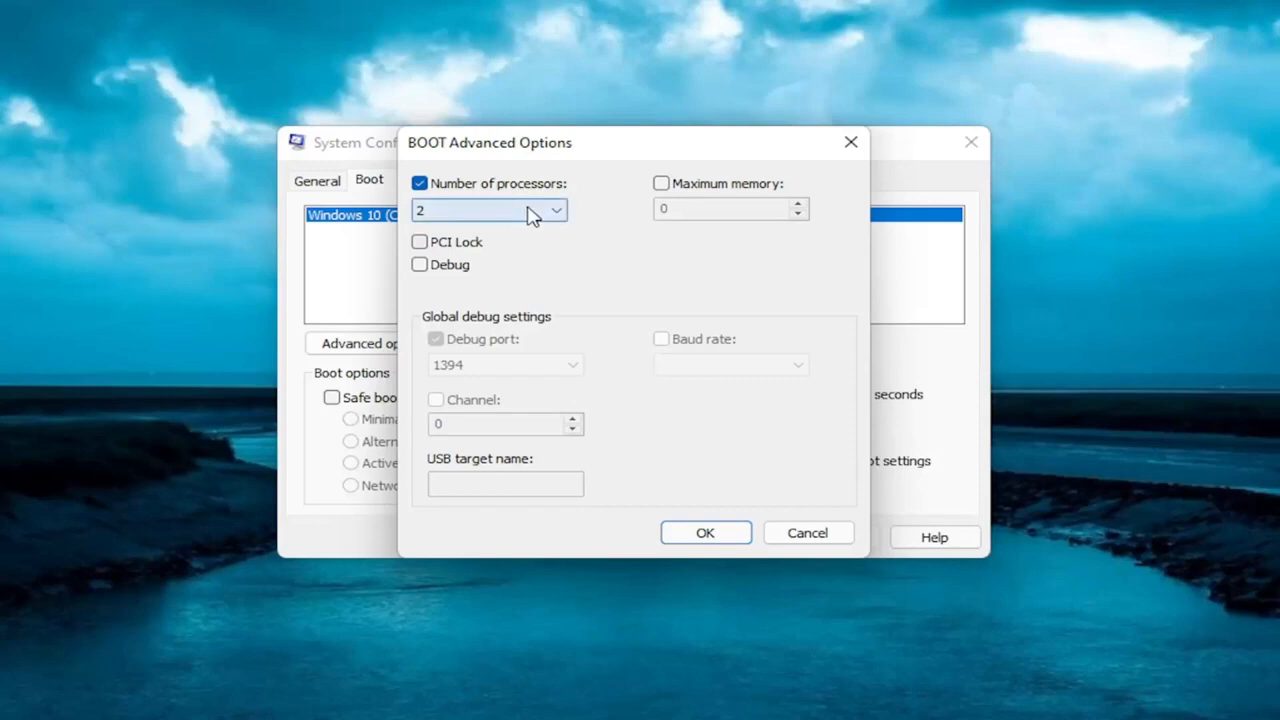
mouse_move(498, 276)
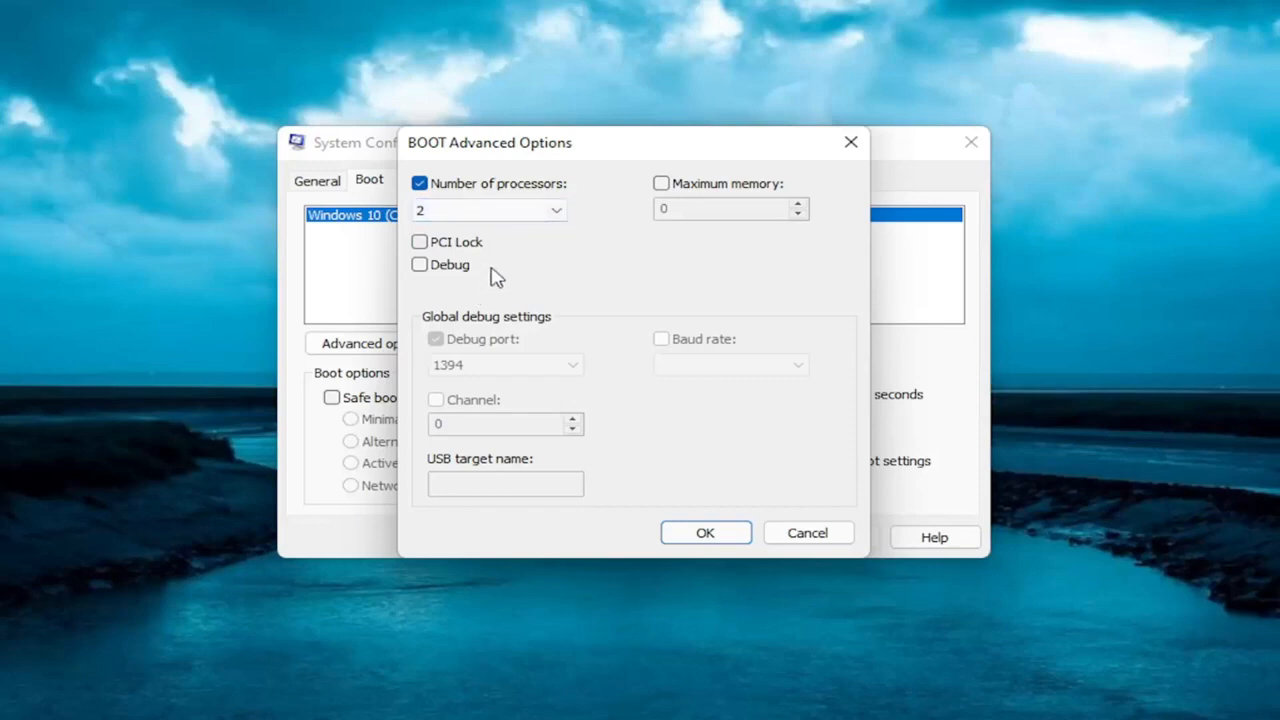
left_click(660, 184)
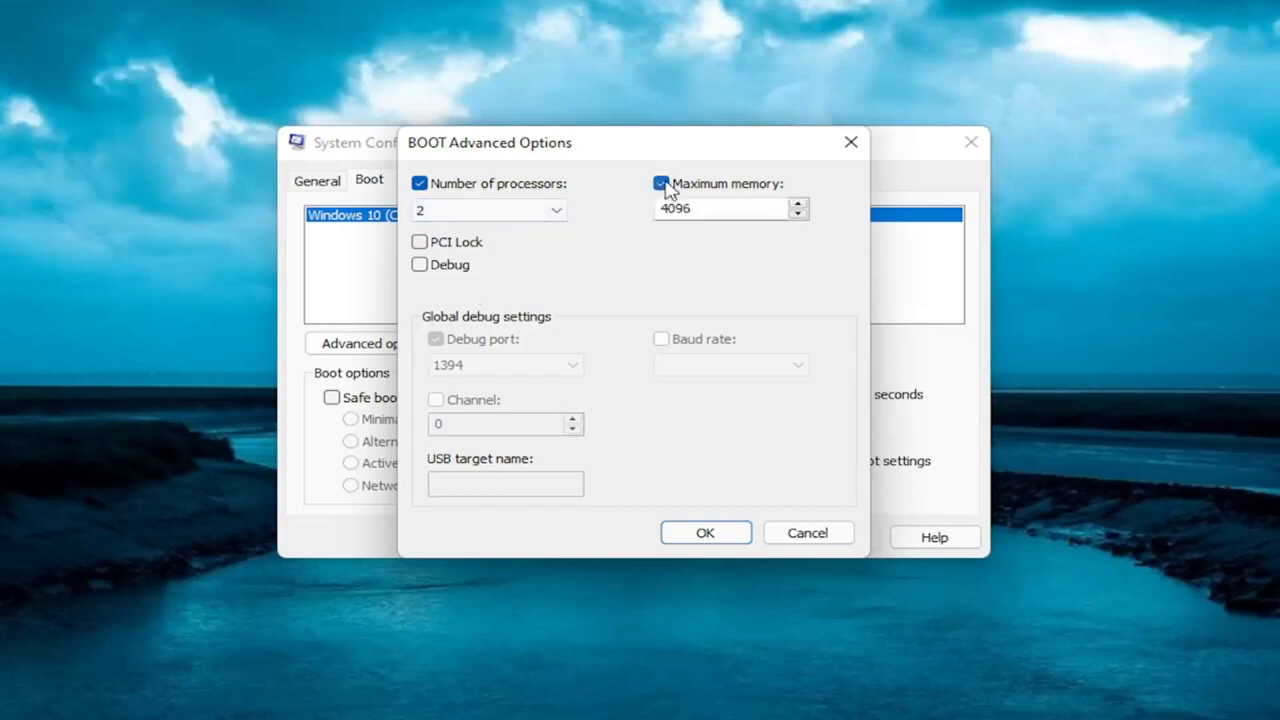
left_click(660, 184)
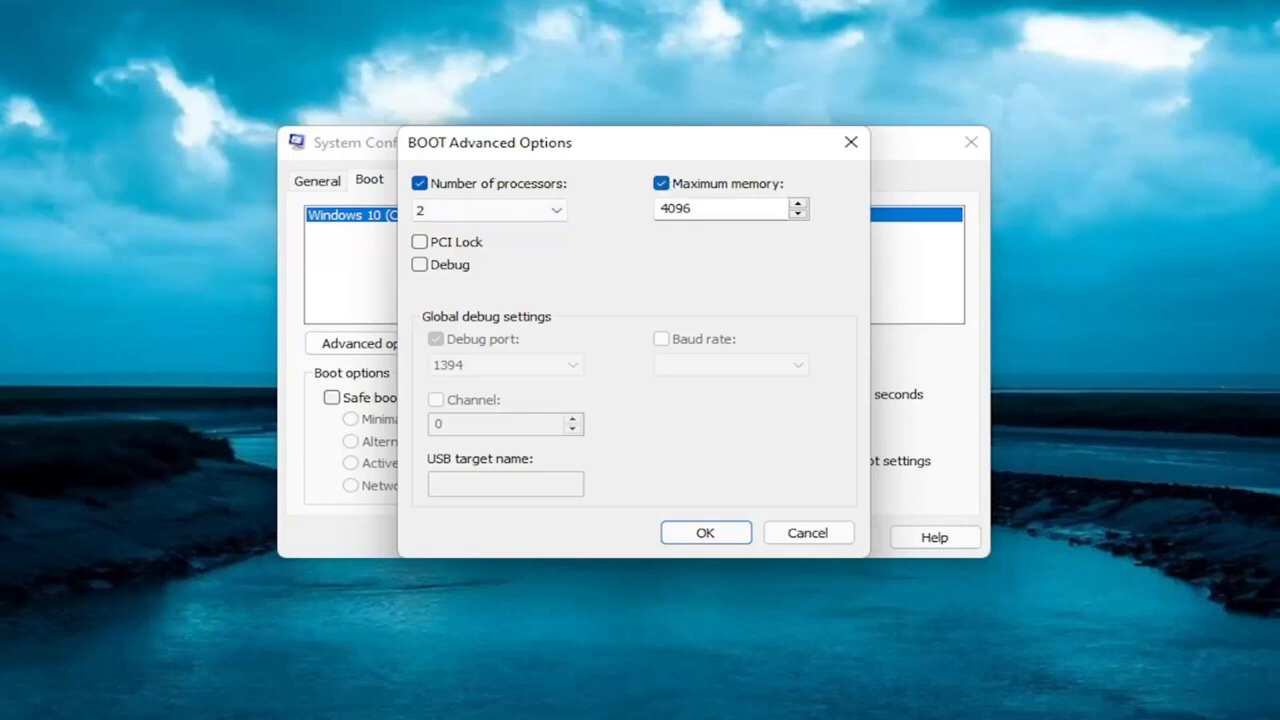
mouse_move(690, 204)
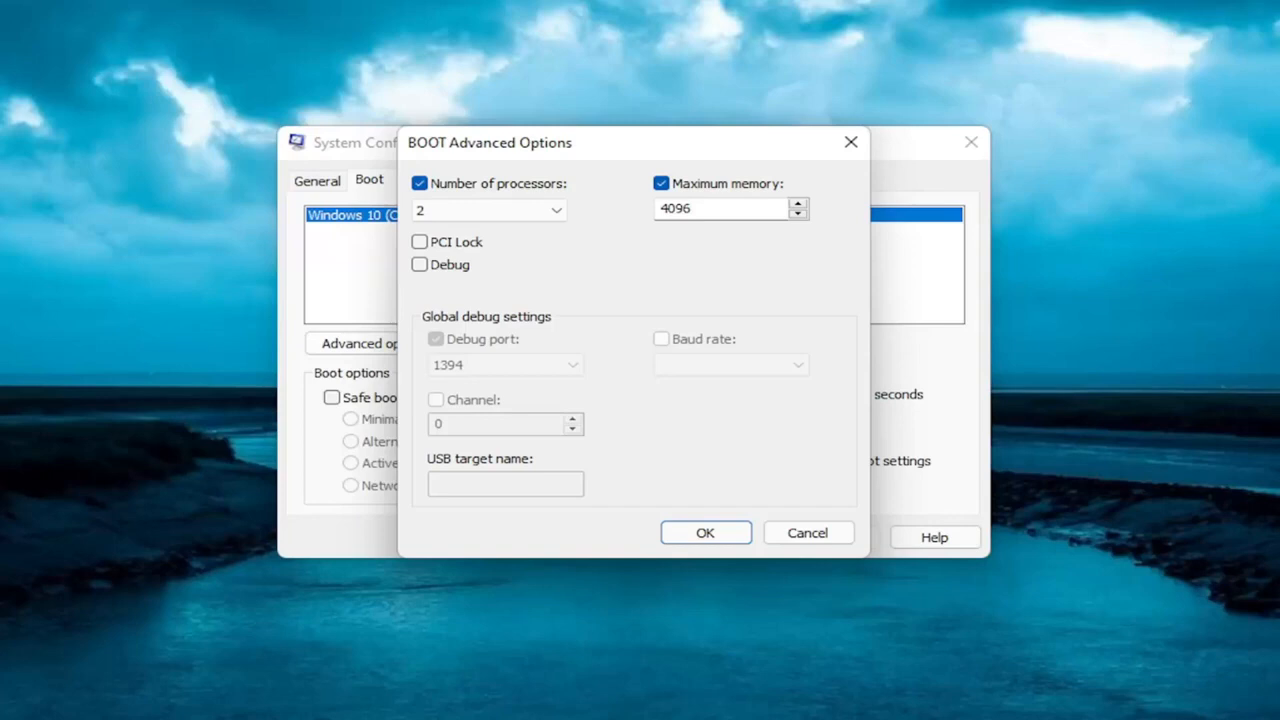
mouse_move(692, 190)
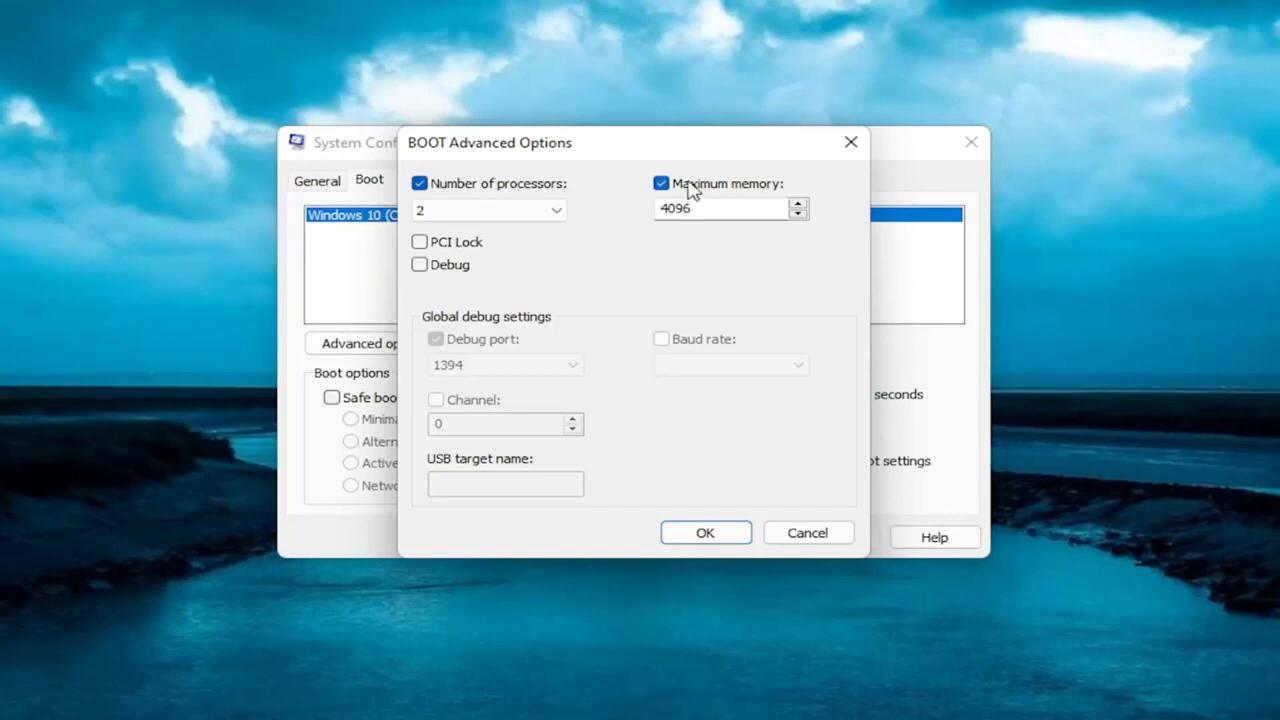
mouse_move(822, 178)
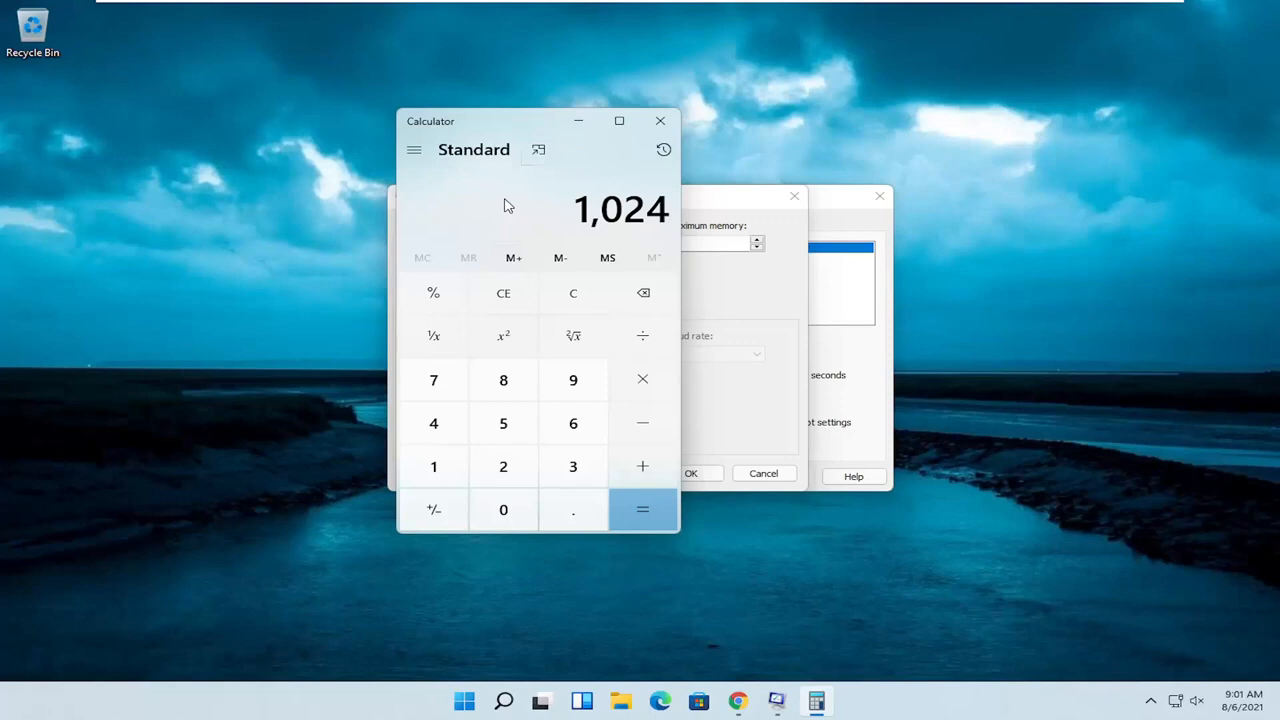
- Multiply 1,024 by 8 in Calculator to get 8,192 MB
left_click(642, 380)
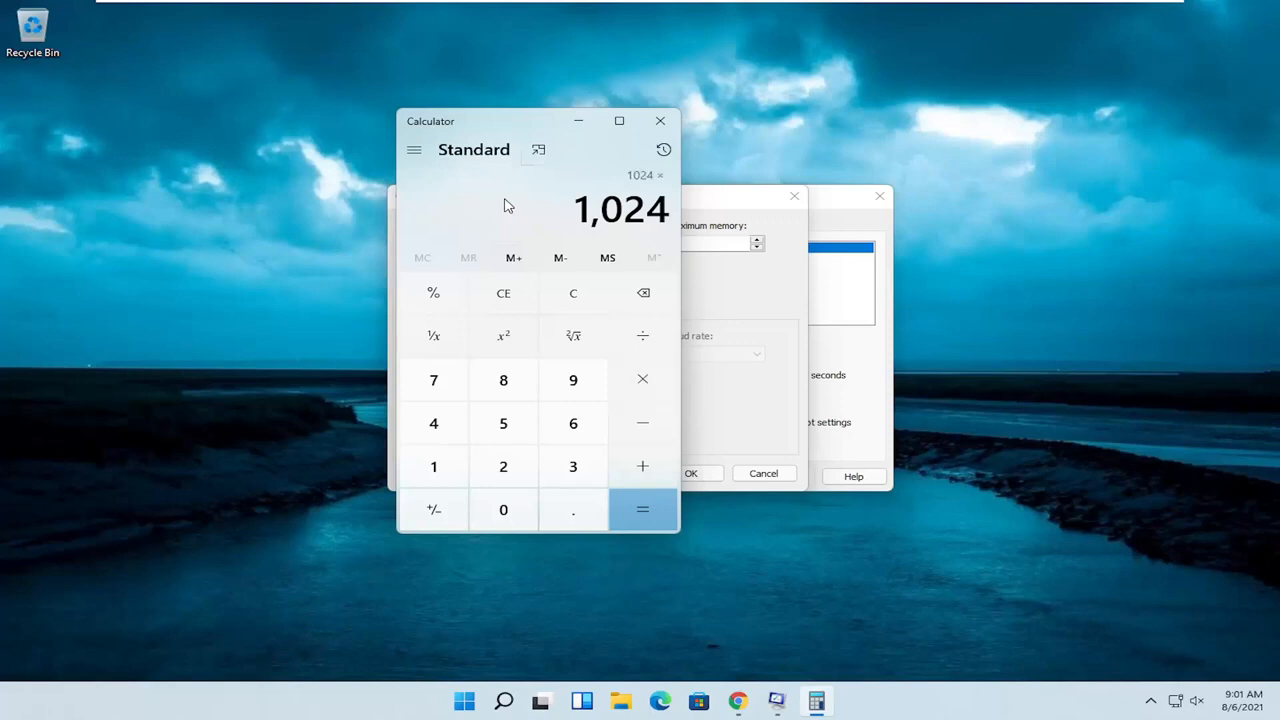
left_click(642, 510)
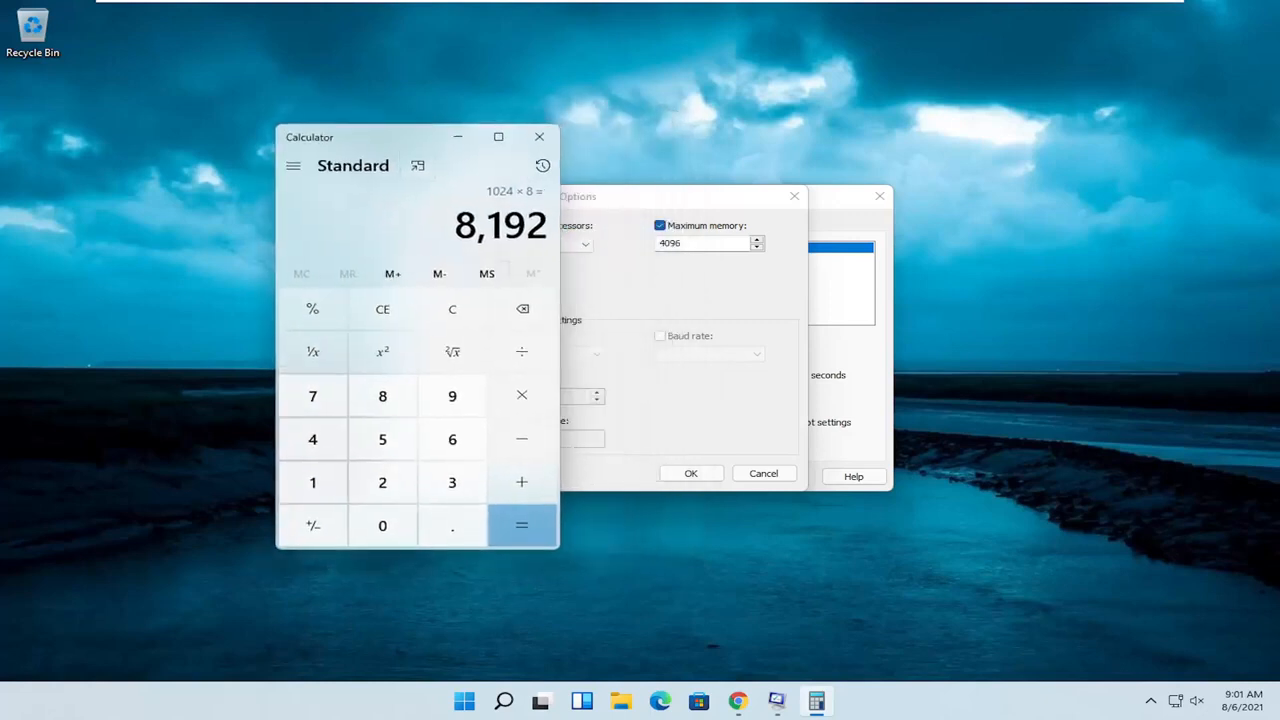
mouse_move(444, 228)
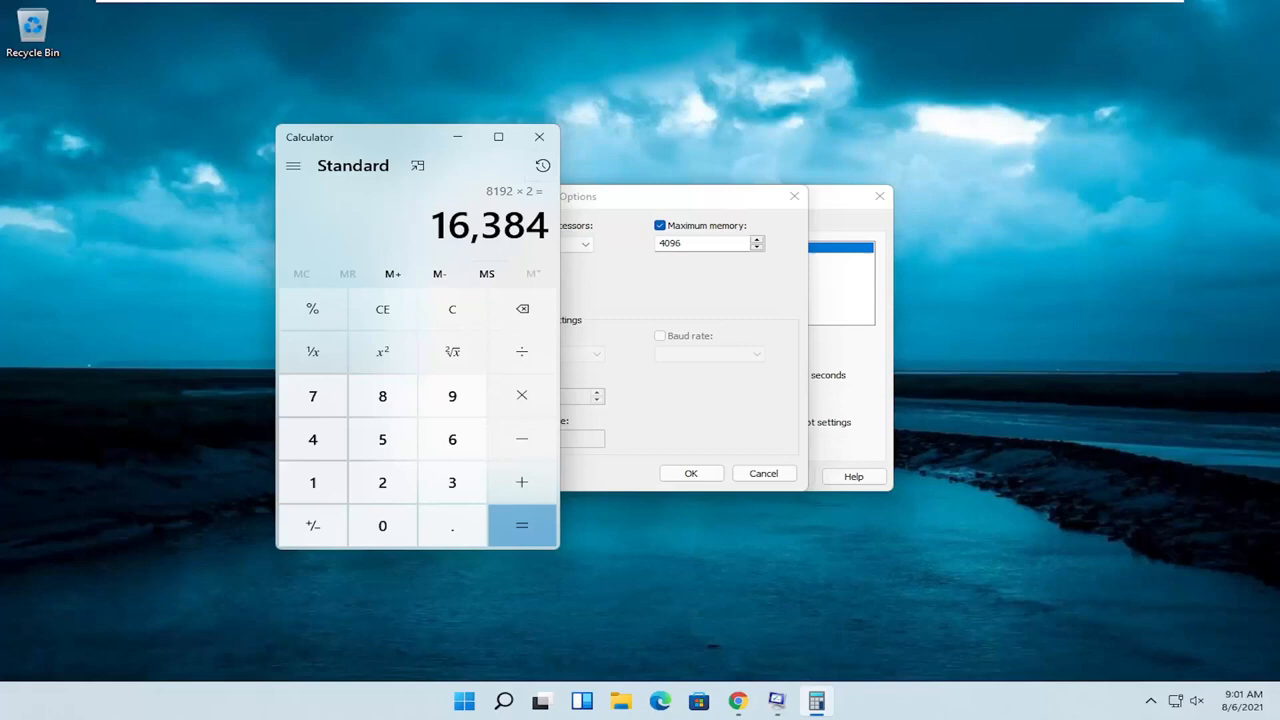
- Clear Calculator and work out 4 × 1,024 = 4,096 MB
left_click(452, 308)
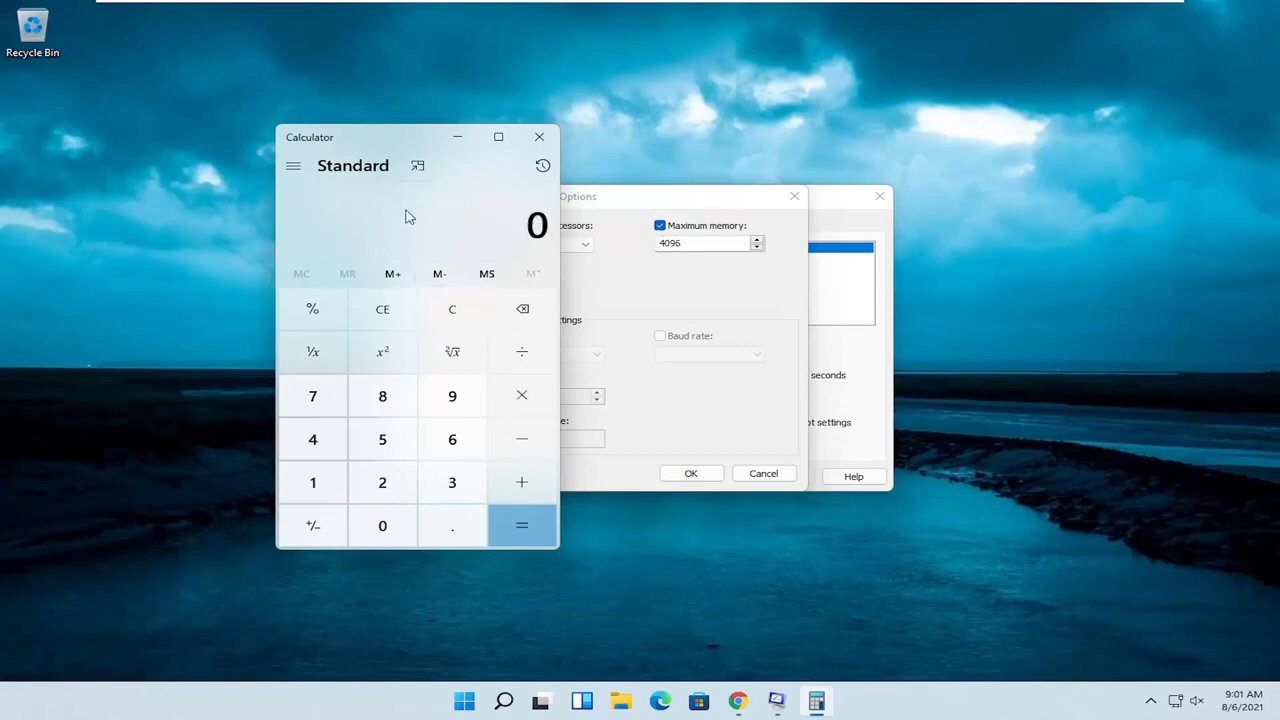
mouse_move(420, 236)
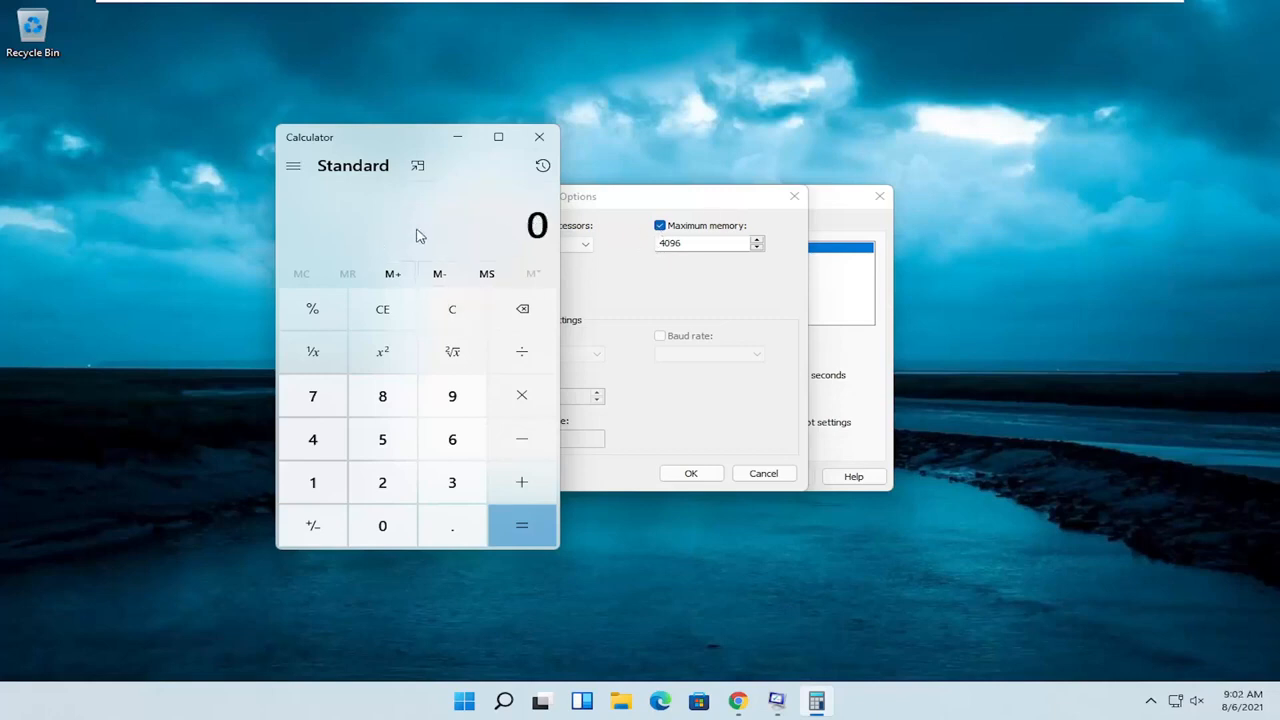
left_click(312, 440)
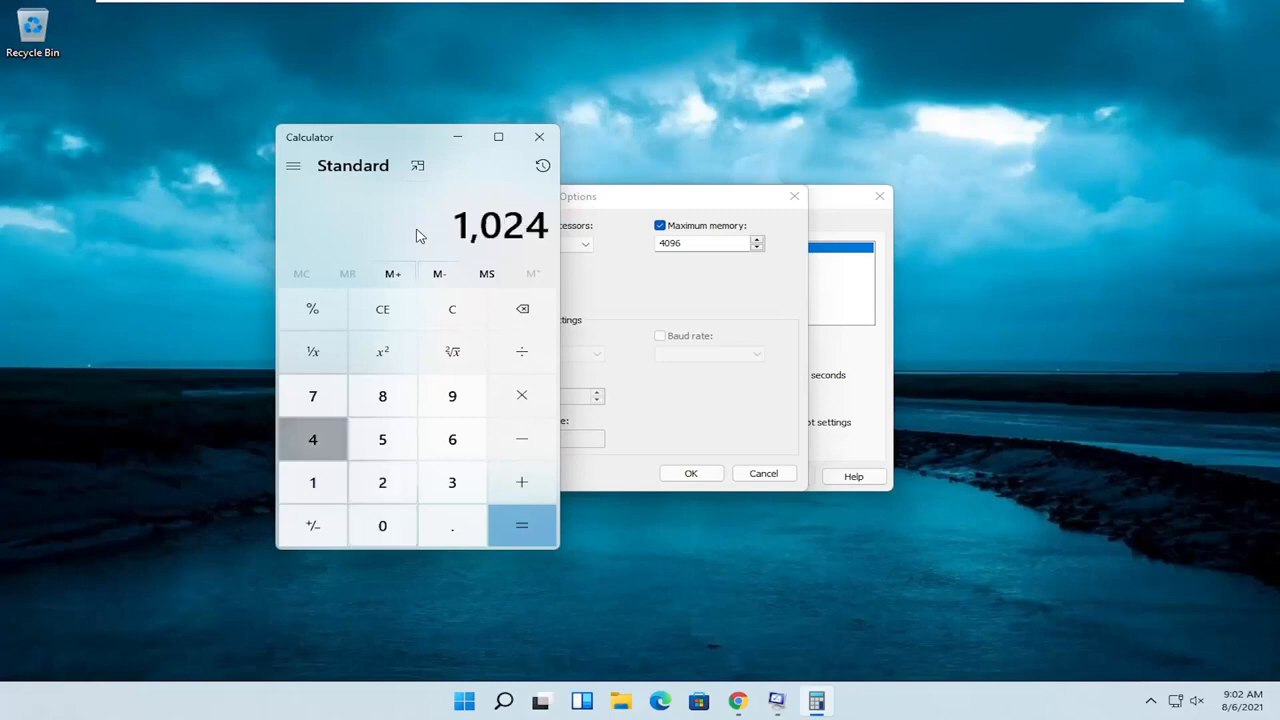
left_click(520, 524)
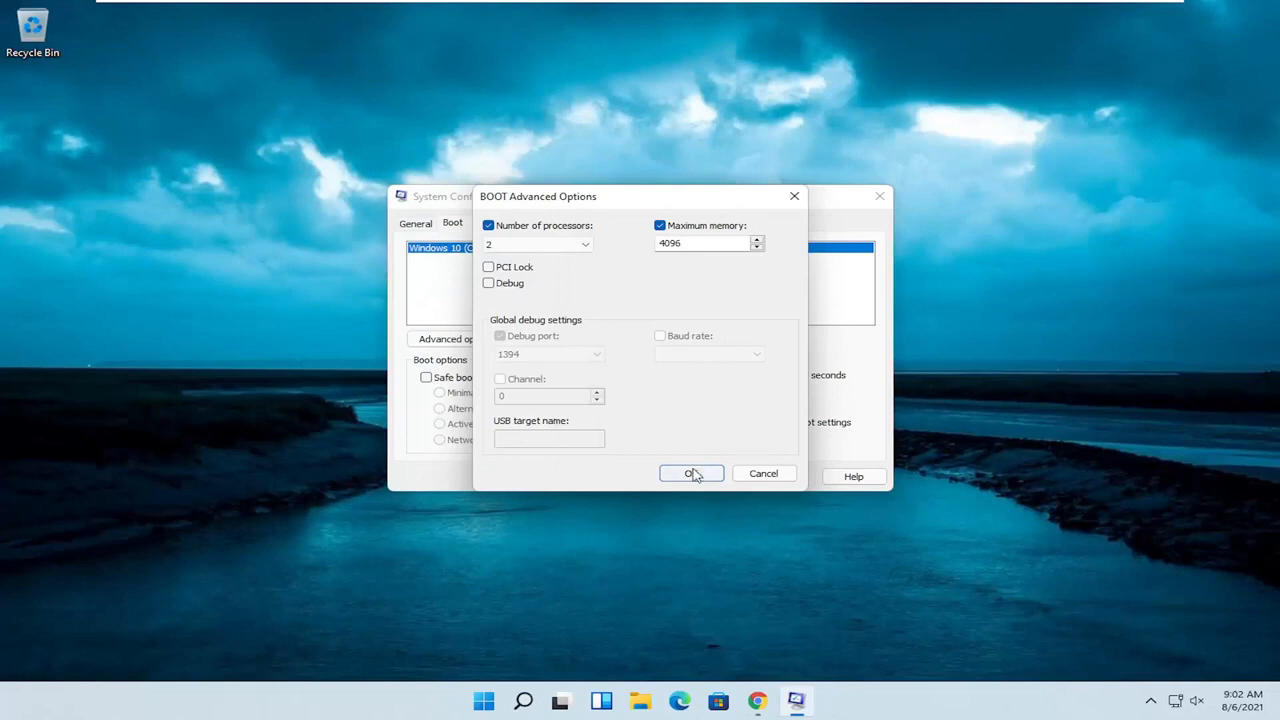
- Confirm 2 processors and 4096 MB memory, then close System Configuration
left_click(692, 472)
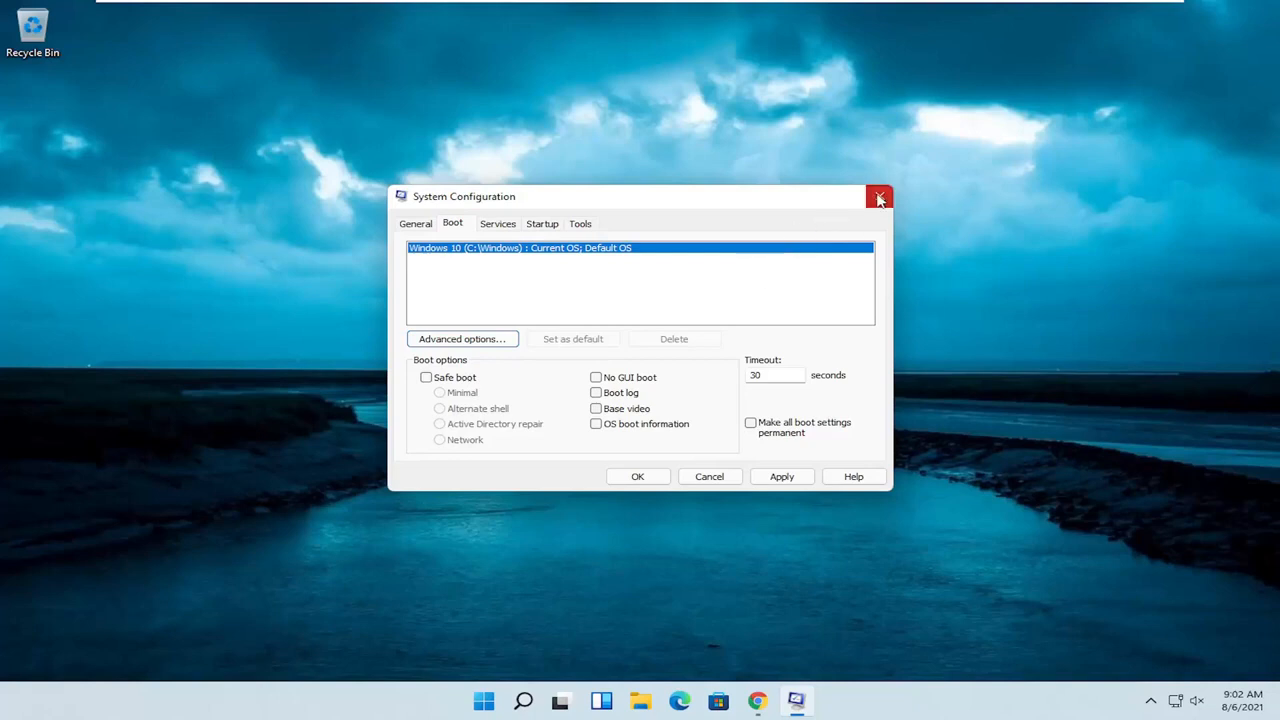
left_click(878, 196)
type("adjus")
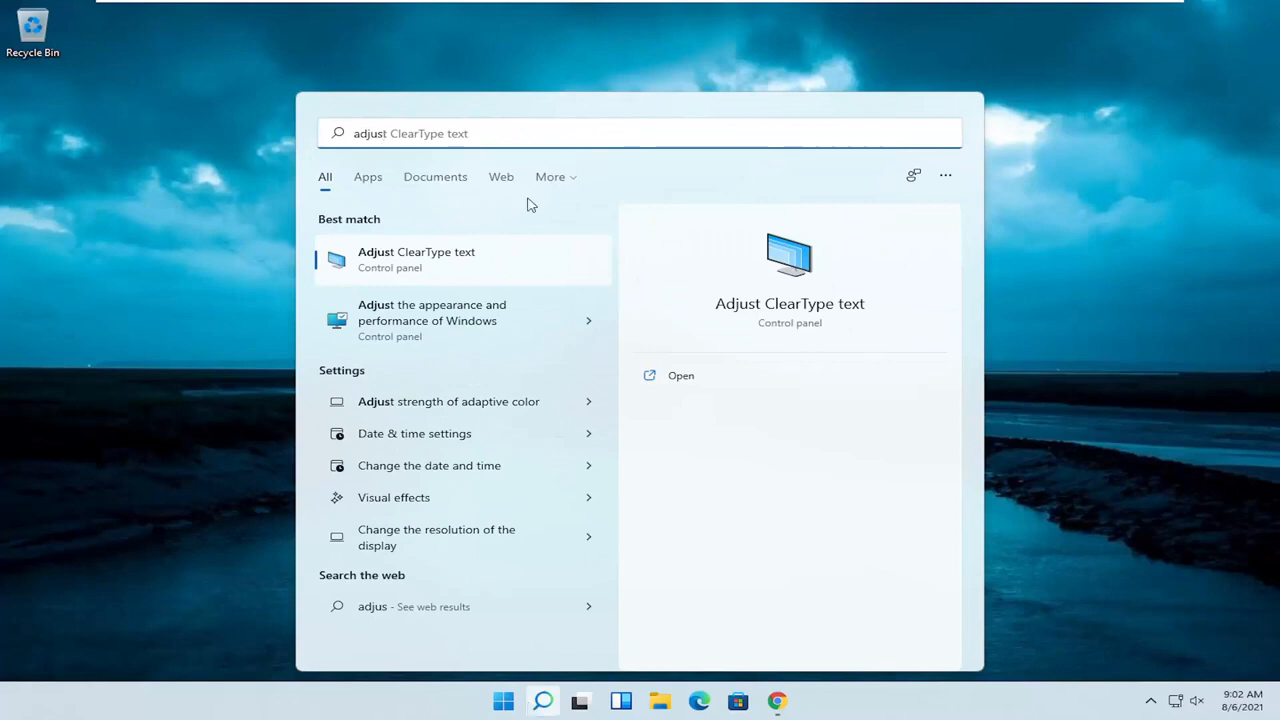
mouse_move(472, 330)
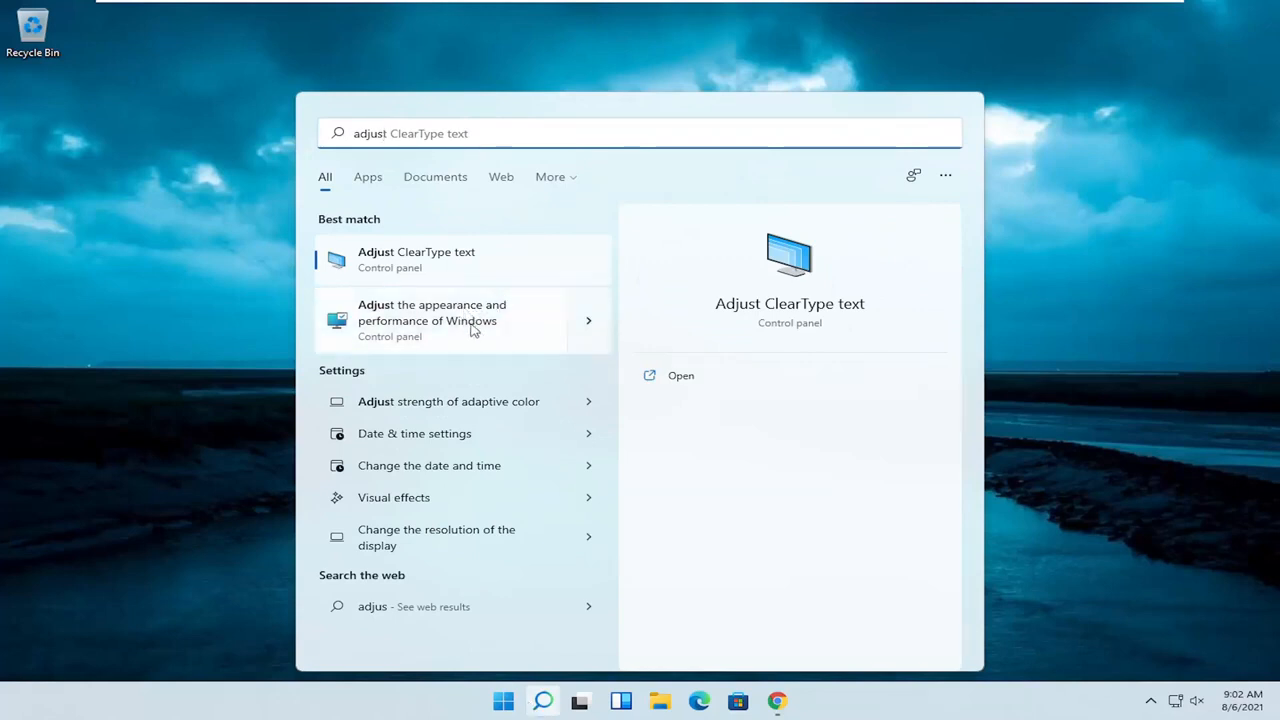
- Launch 'Adjust the appearance and performance of Windows' to show Performance Options
left_click(432, 320)
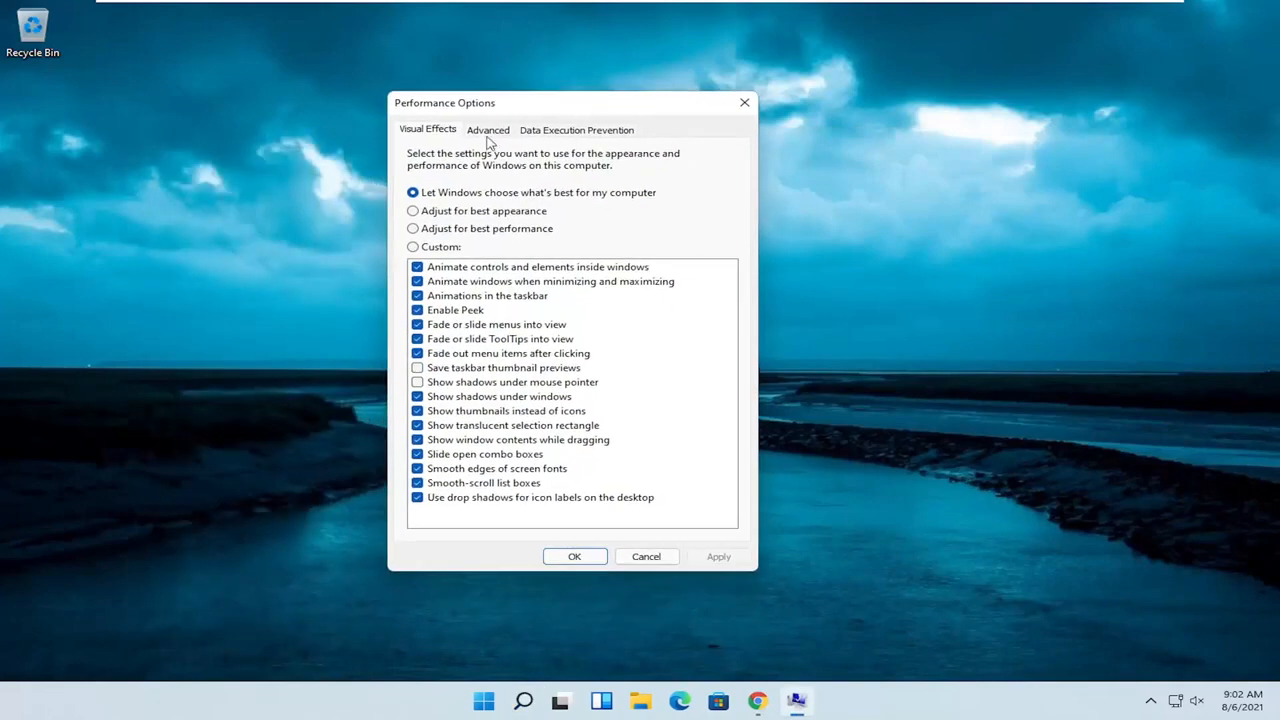
- Reach the virtual memory settings from the advanced performance settings (1408 MB paging file)
left_click(488, 128)
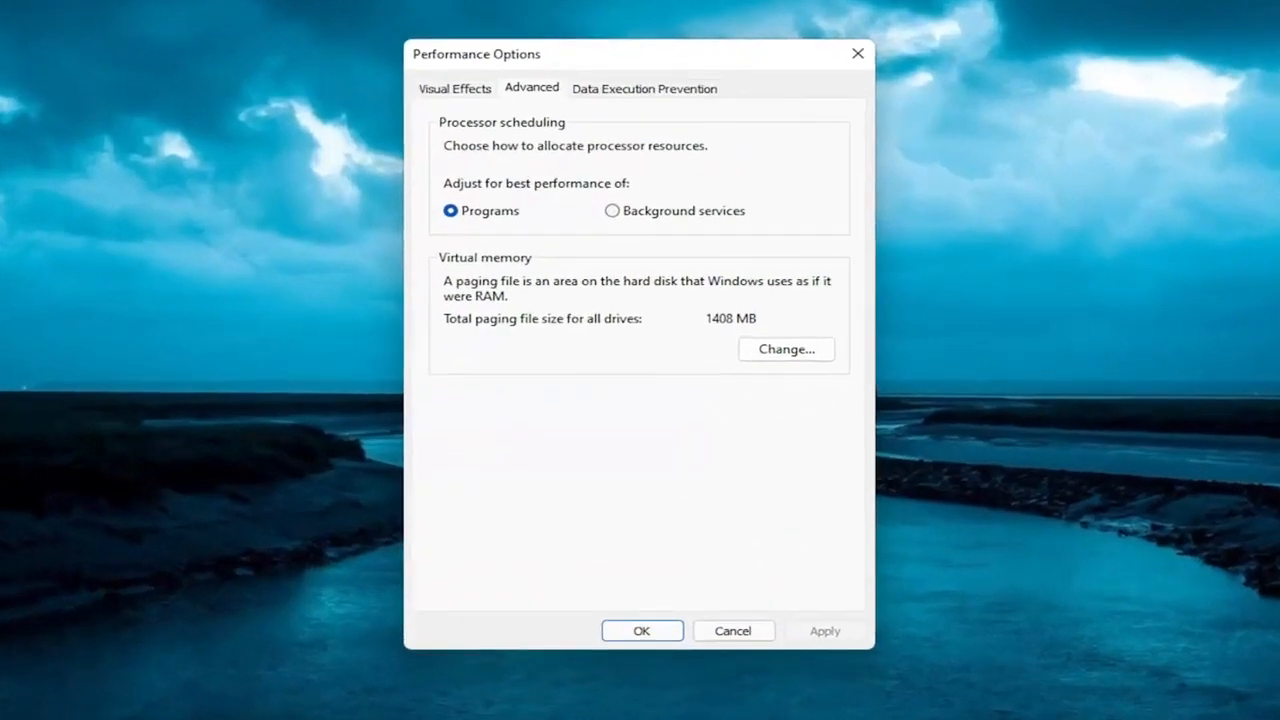
mouse_move(800, 428)
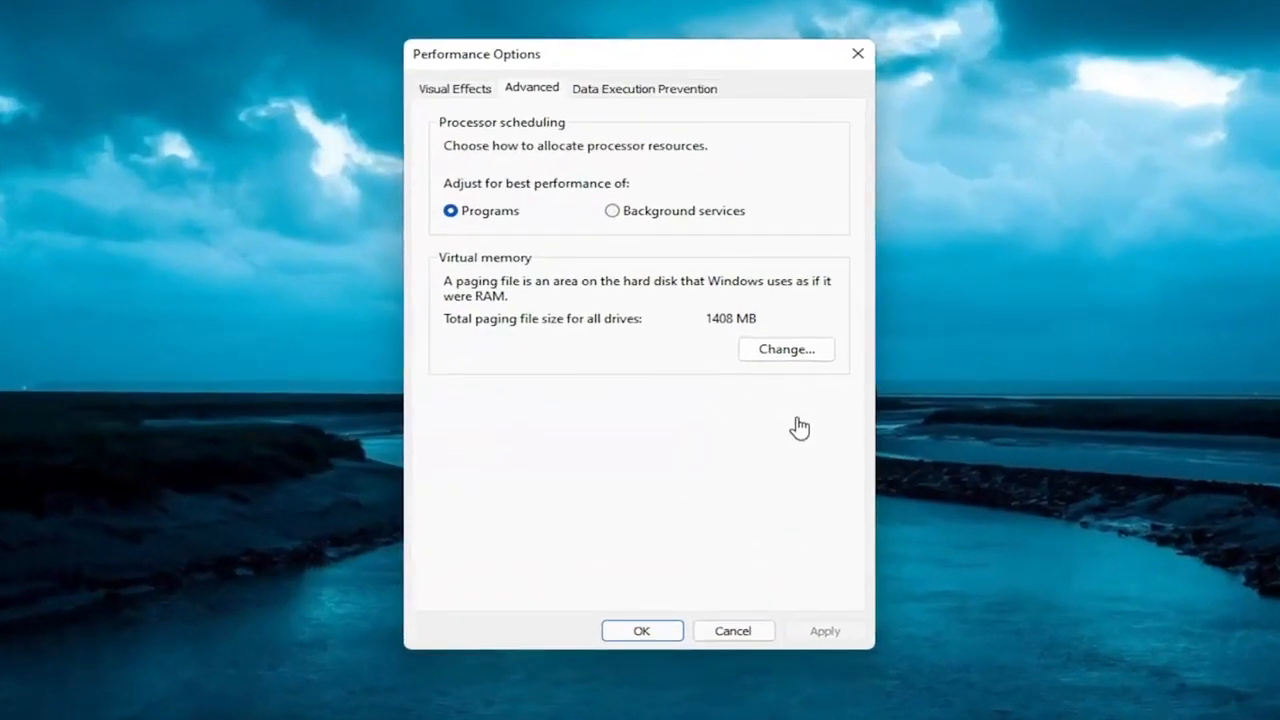
left_click(786, 348)
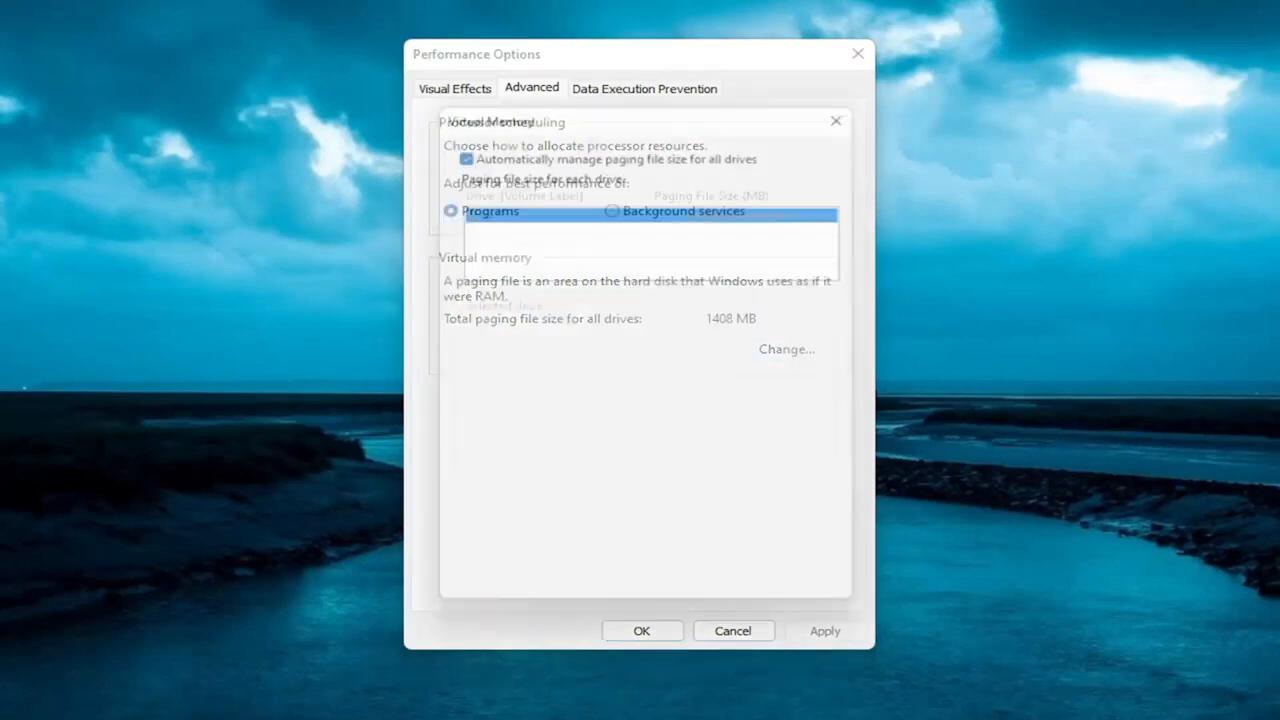
- Keep the paging file automatically managed for all drives and acknowledge the restart notice
left_click(786, 348)
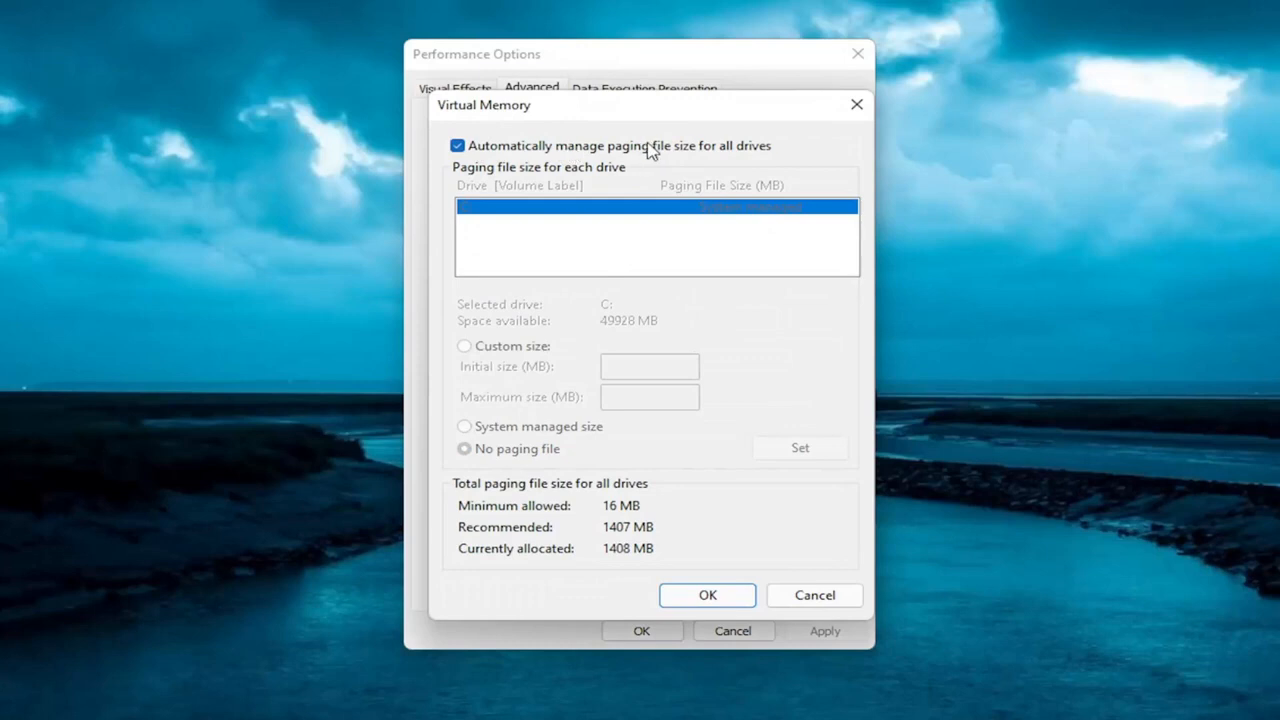
mouse_move(600, 144)
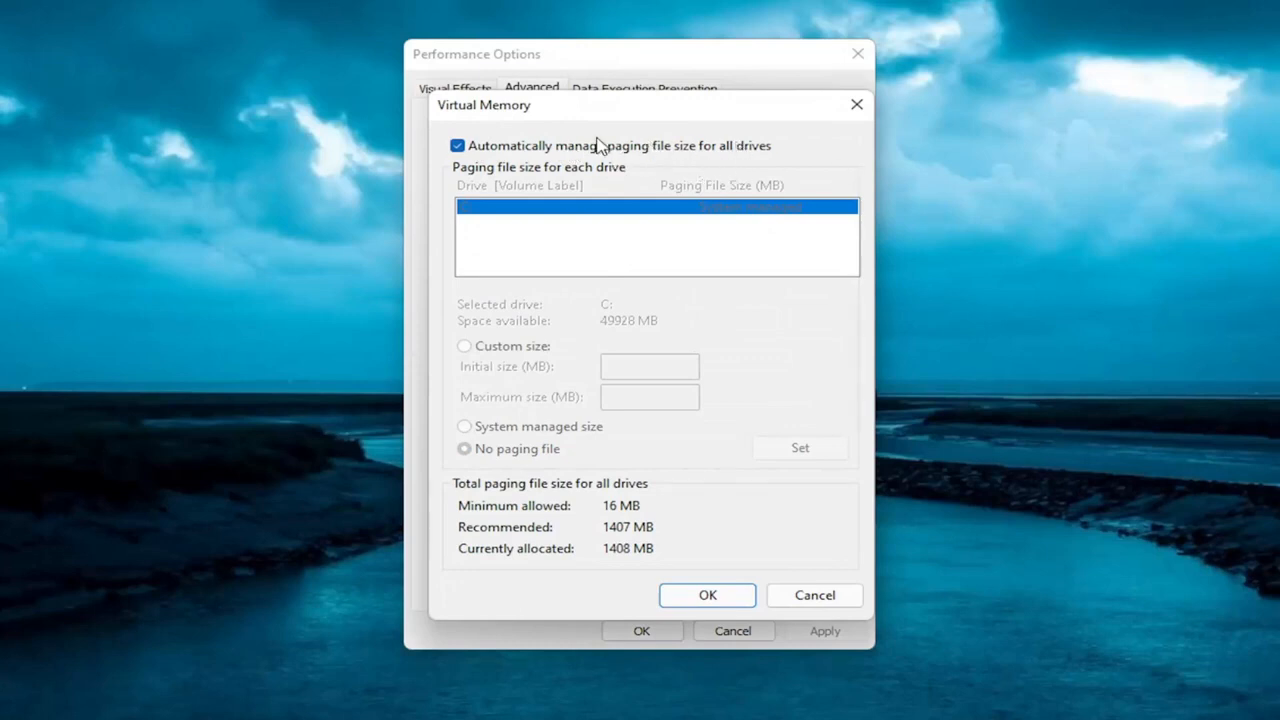
mouse_move(536, 418)
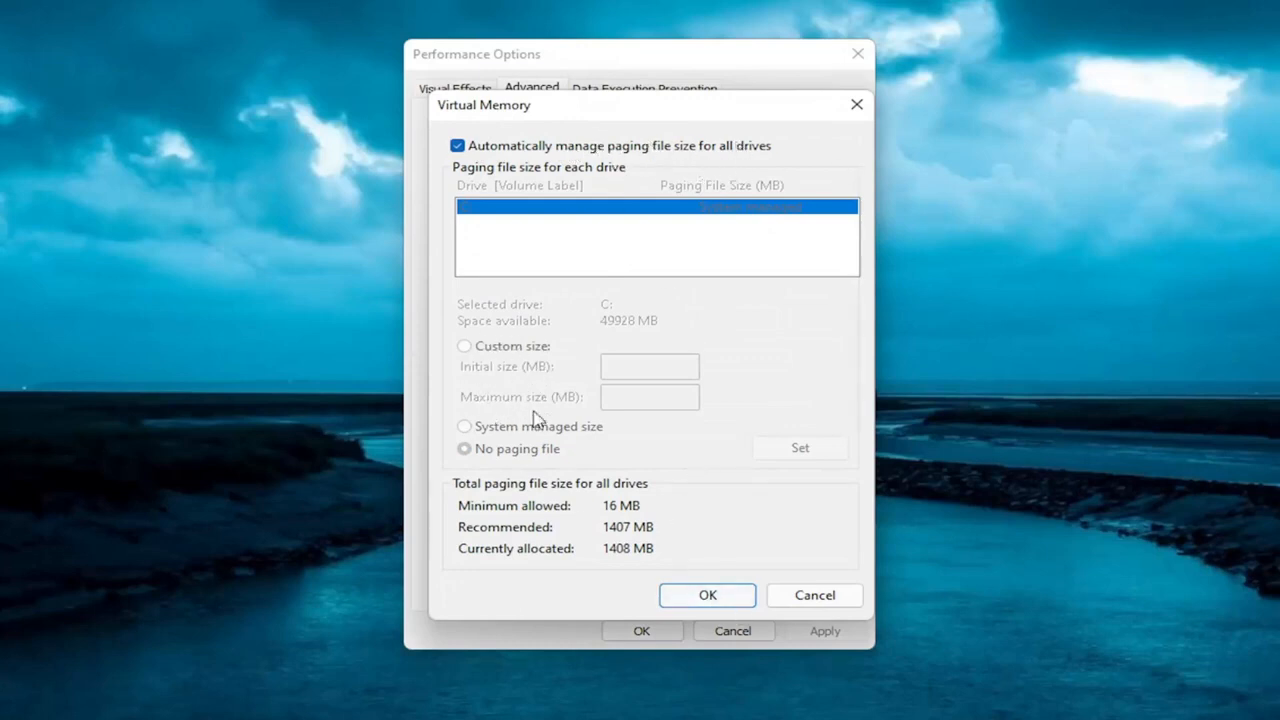
mouse_move(510, 160)
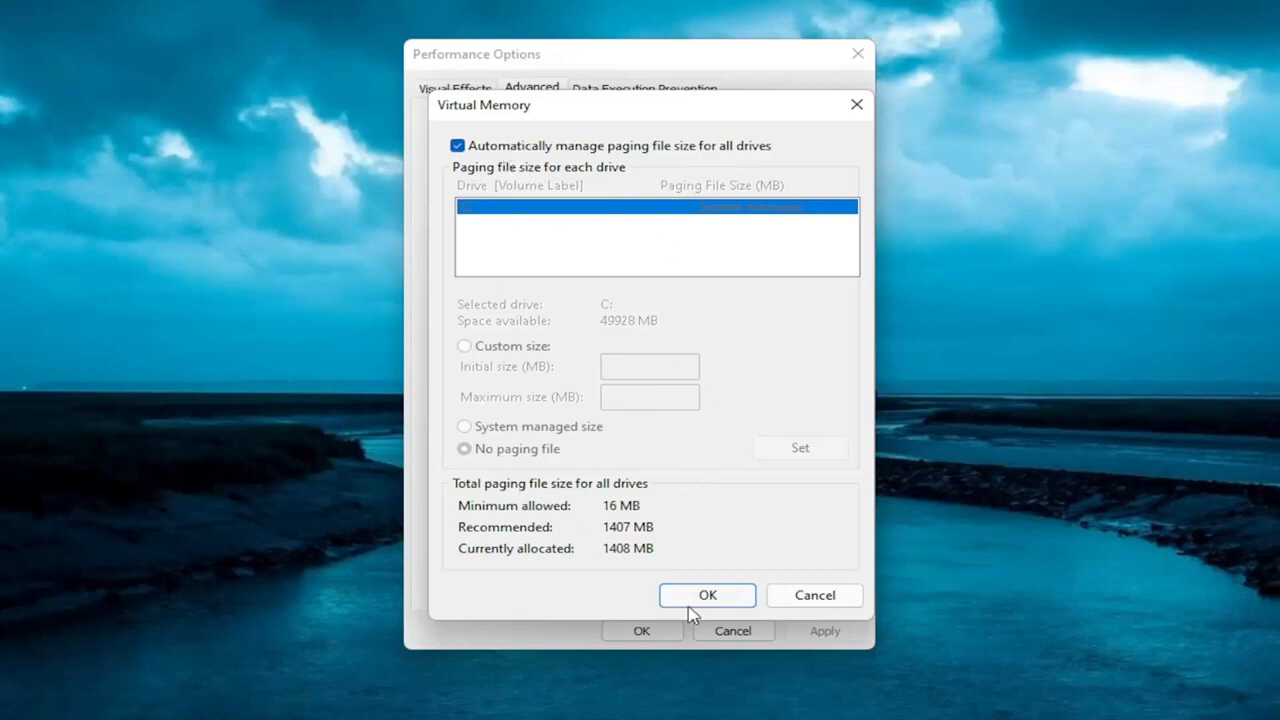
left_click(708, 596)
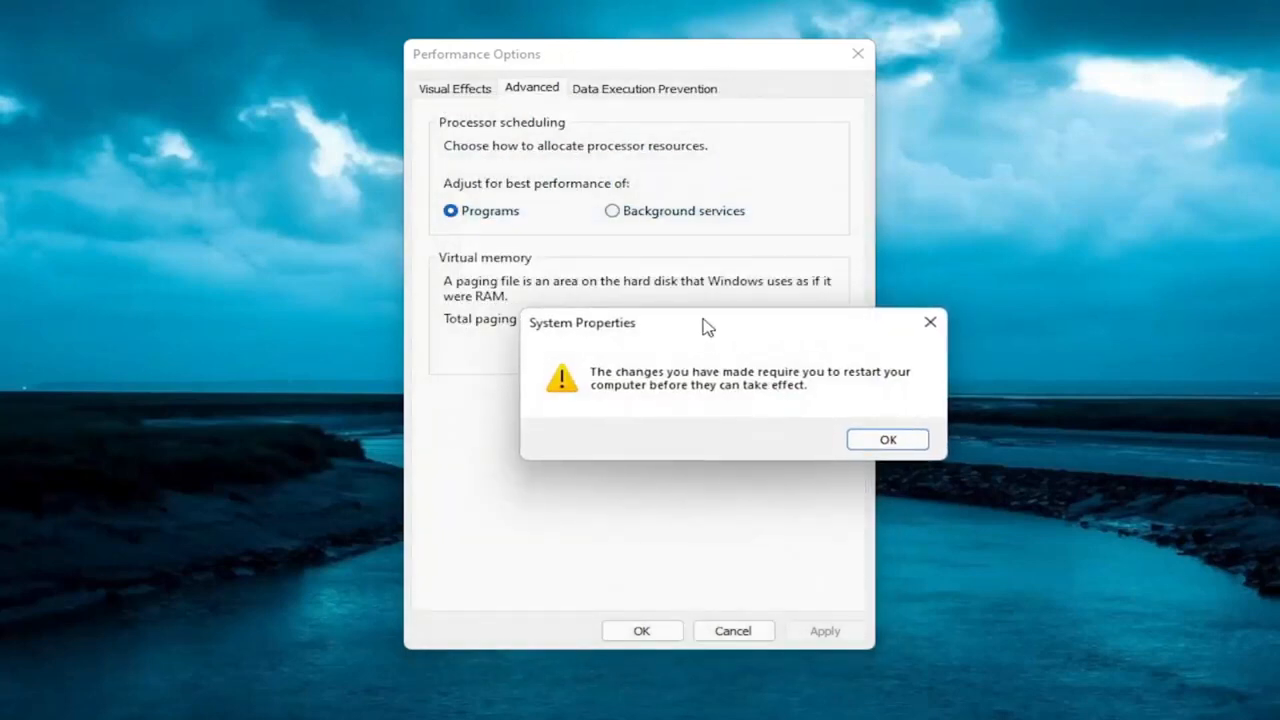
left_click(886, 440)
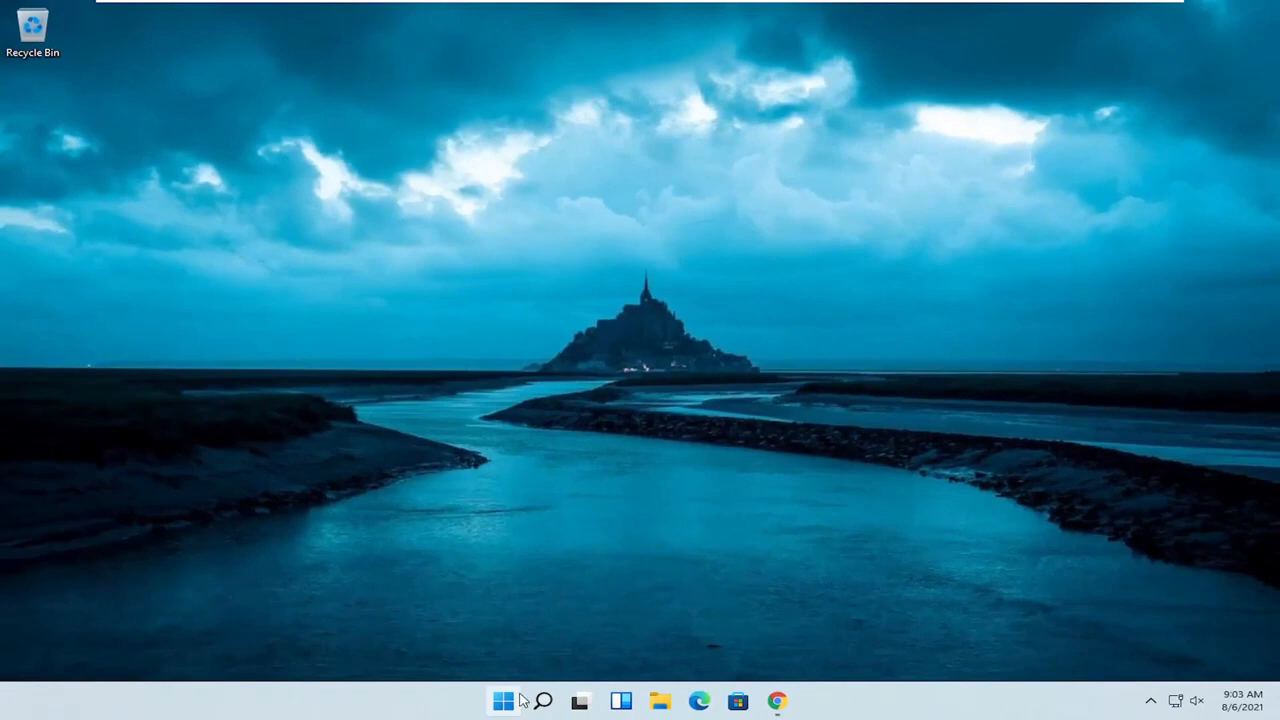
- Restart the PC from the Start button's quick menu so the settings take effect
right_click(778, 700)
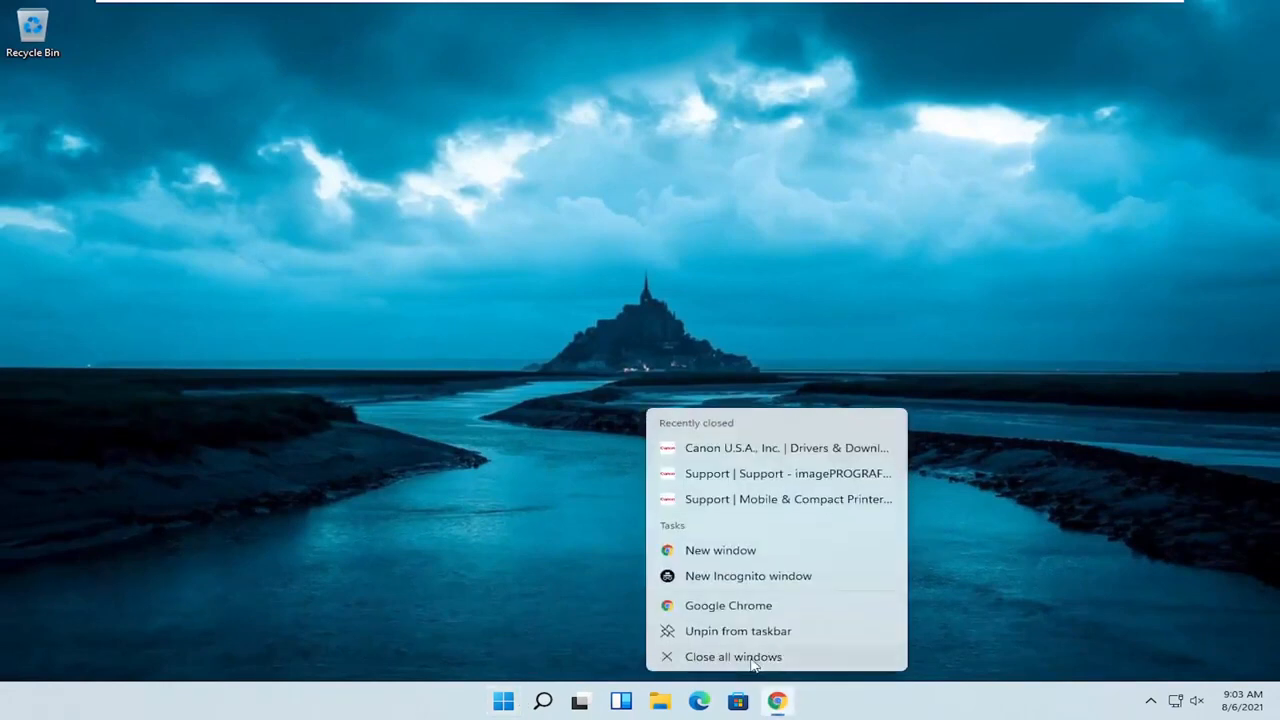
right_click(504, 700)
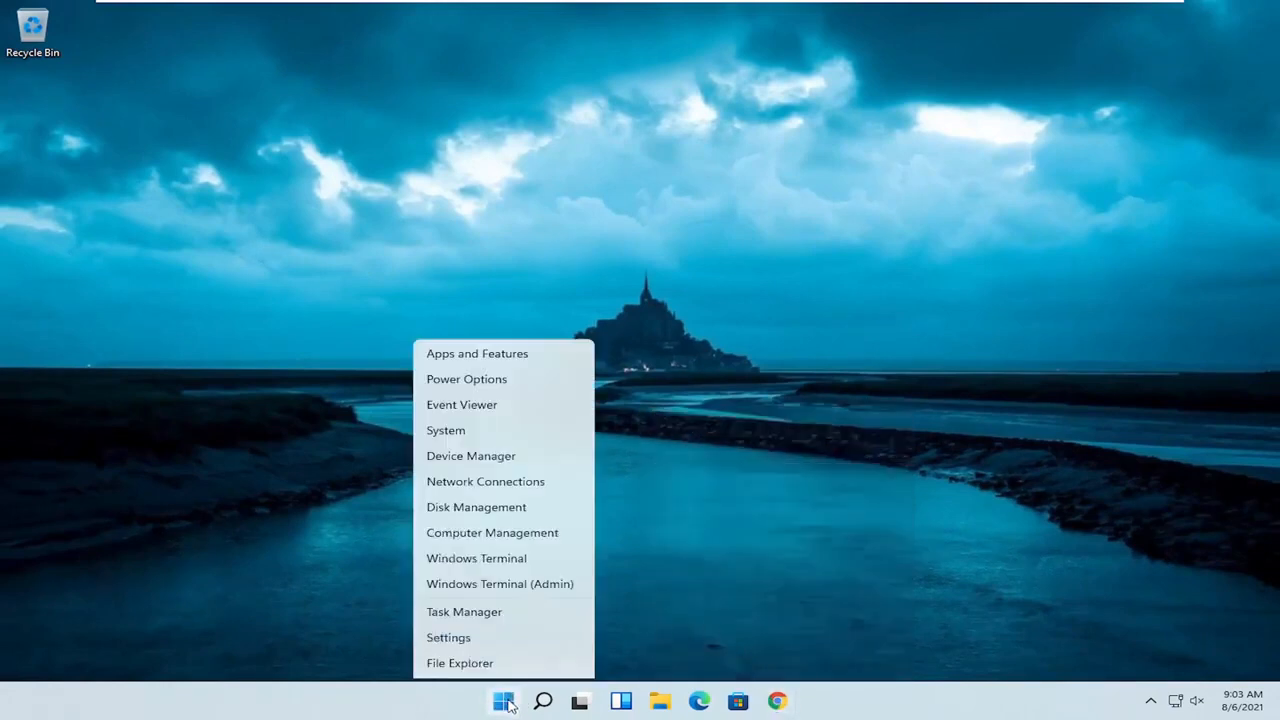
left_click(488, 636)
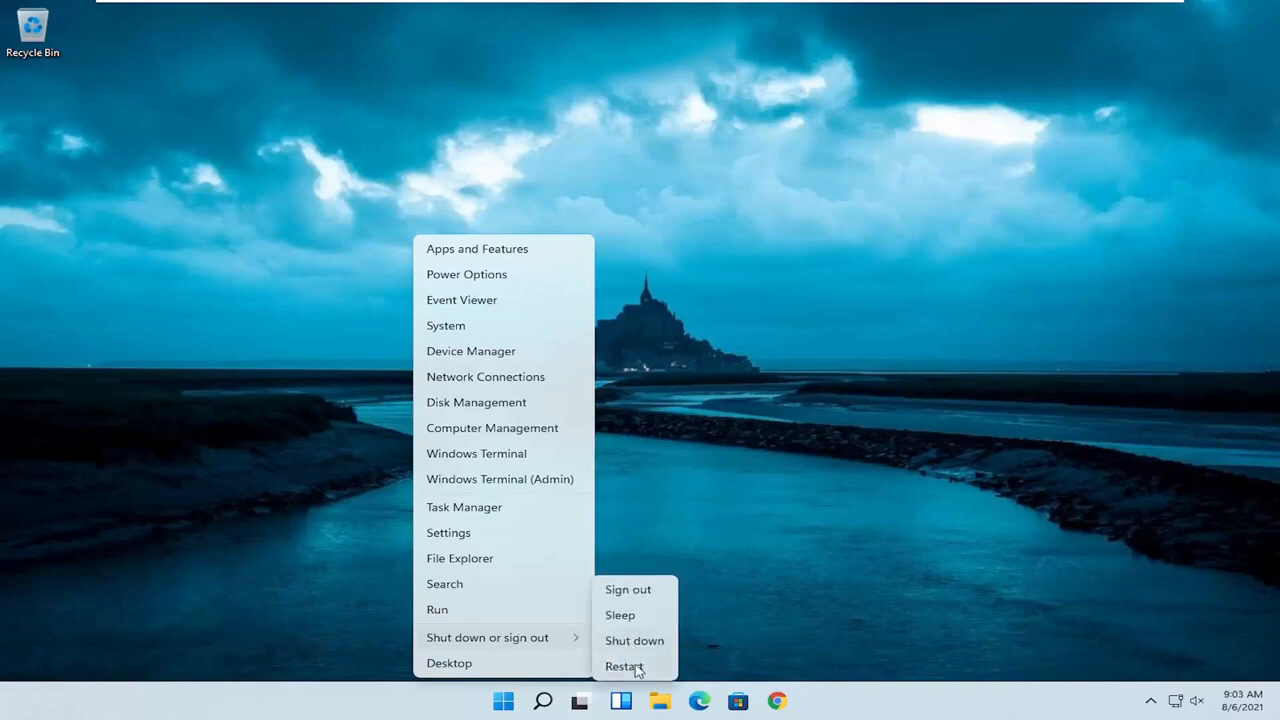
left_click(624, 666)
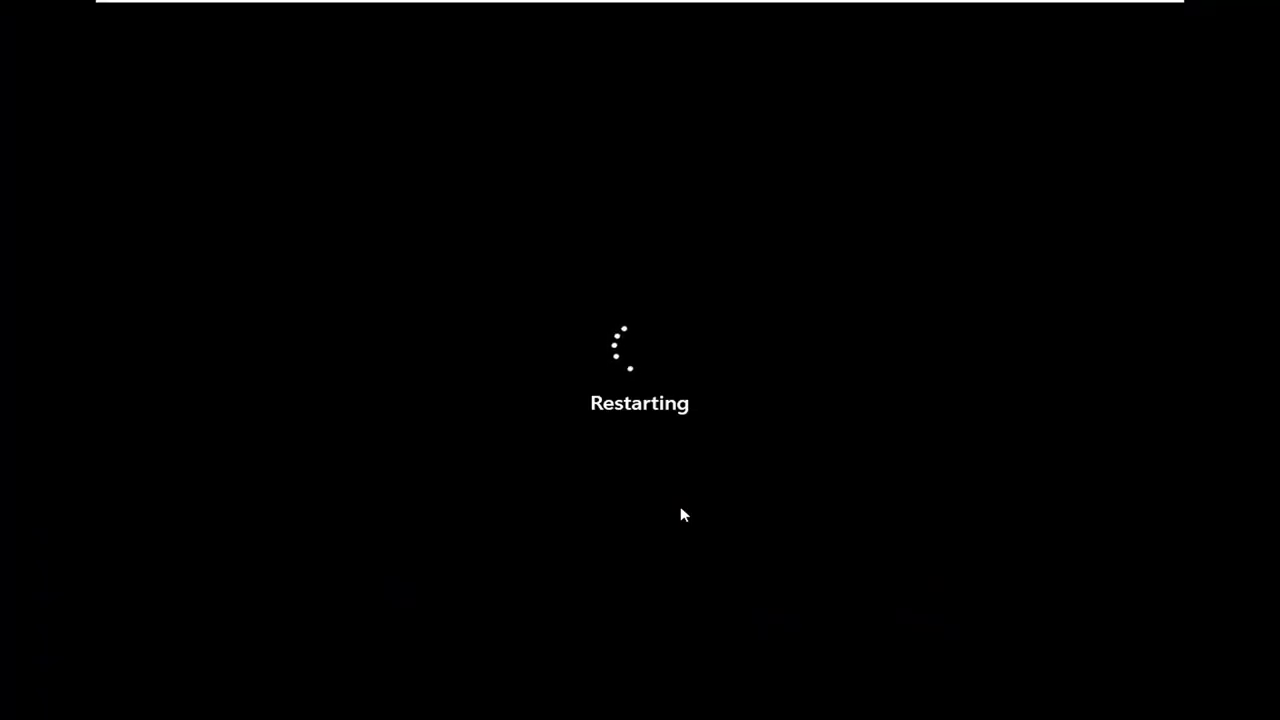